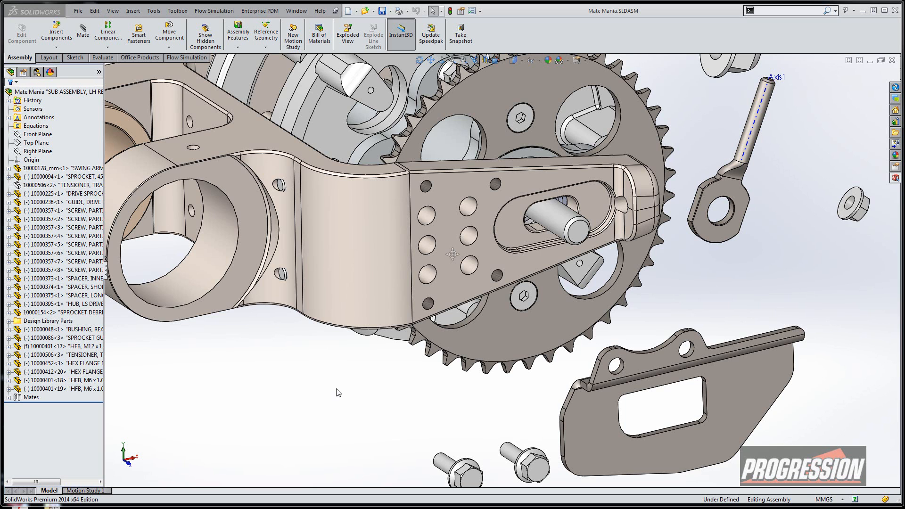
{"action": "mouse_move", "coordinate": [643, 335]}
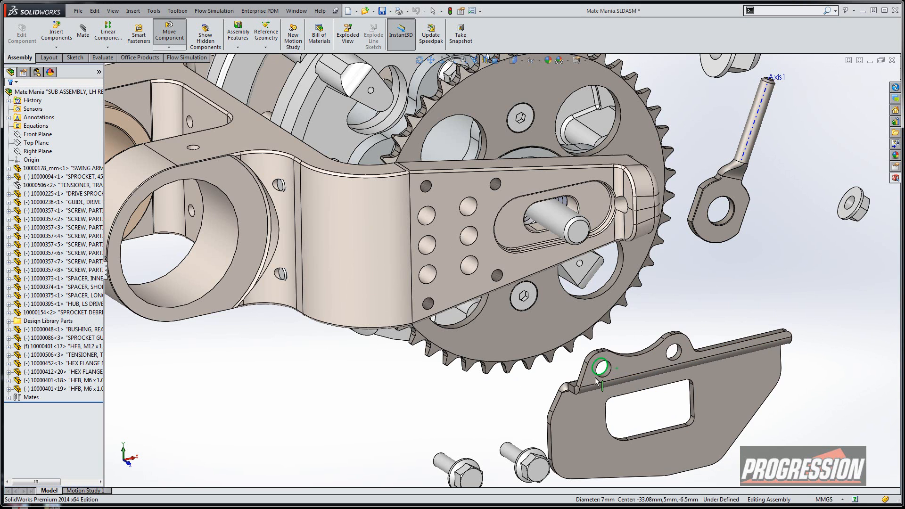
- Drag the slotted plate over the swing arm's holes
{"action": "left_click_drag", "start_coordinate": [599, 373], "coordinate": [643, 378]}
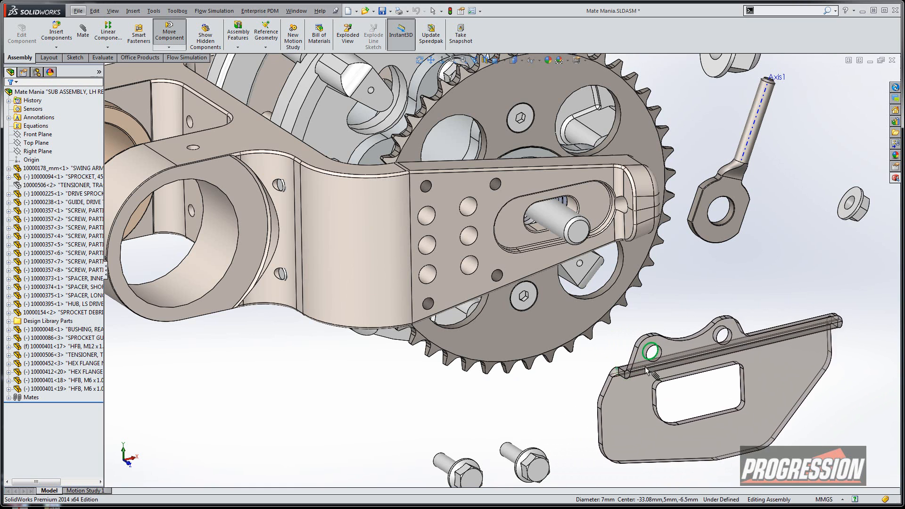
{"action": "left_click_drag", "start_coordinate": [652, 352], "coordinate": [489, 276]}
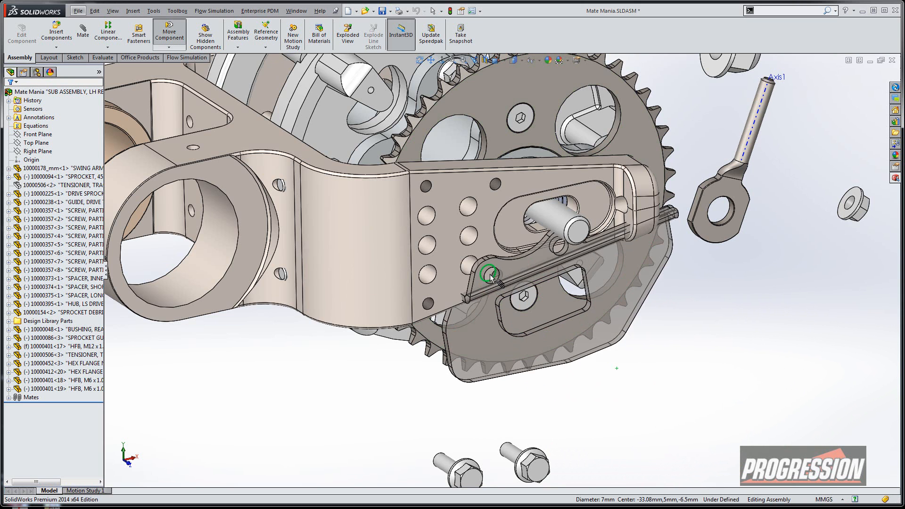
{"action": "left_click_drag", "start_coordinate": [488, 277], "coordinate": [467, 234]}
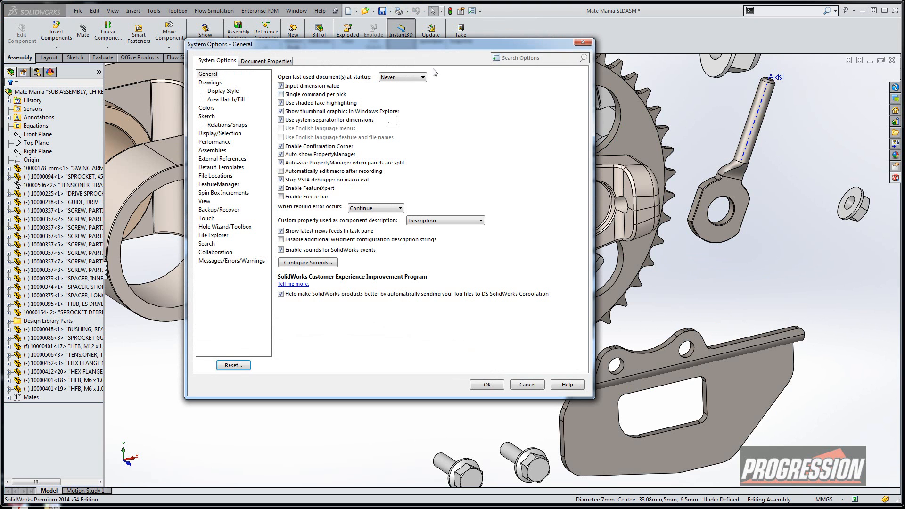
- Set SmartMate sensitivity toward Slow in System Options and apply it
{"action": "type", "text": "smart"}
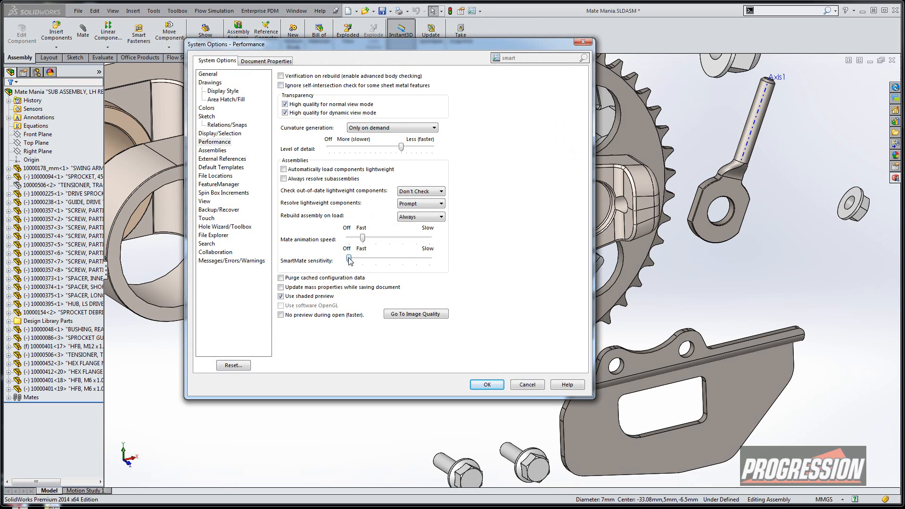
{"action": "left_click_drag", "start_coordinate": [350, 259], "coordinate": [402, 258]}
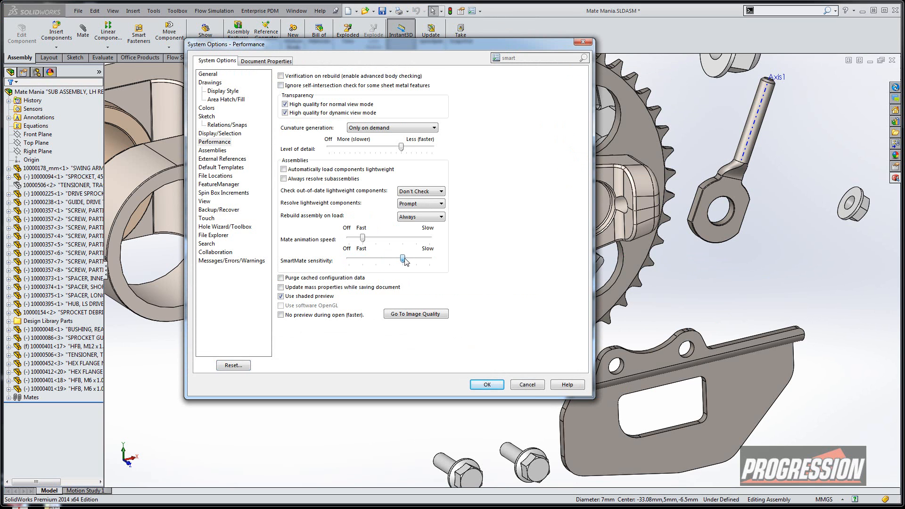
{"action": "left_click", "coordinate": [486, 385]}
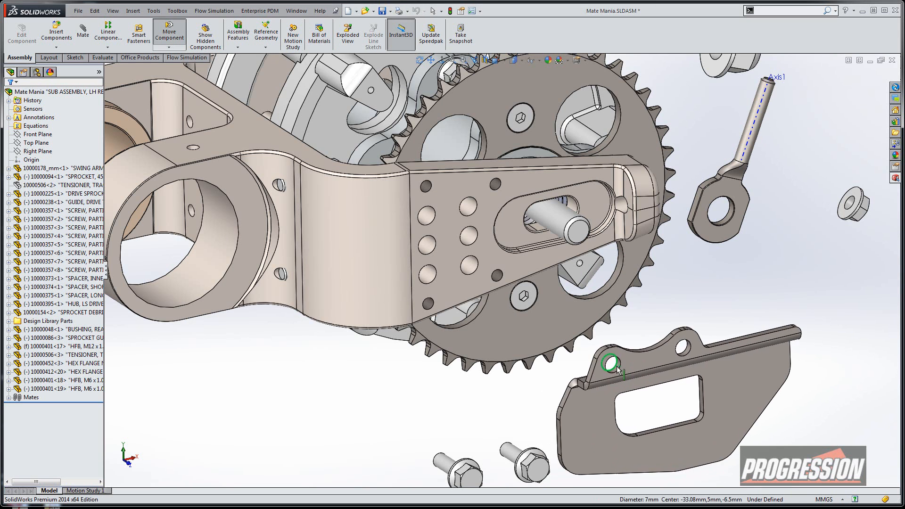
- Alt-drag the slotted plate by its hole and snap it onto the swing arm's hole
{"action": "left_click_drag", "start_coordinate": [615, 363], "coordinate": [510, 334]}
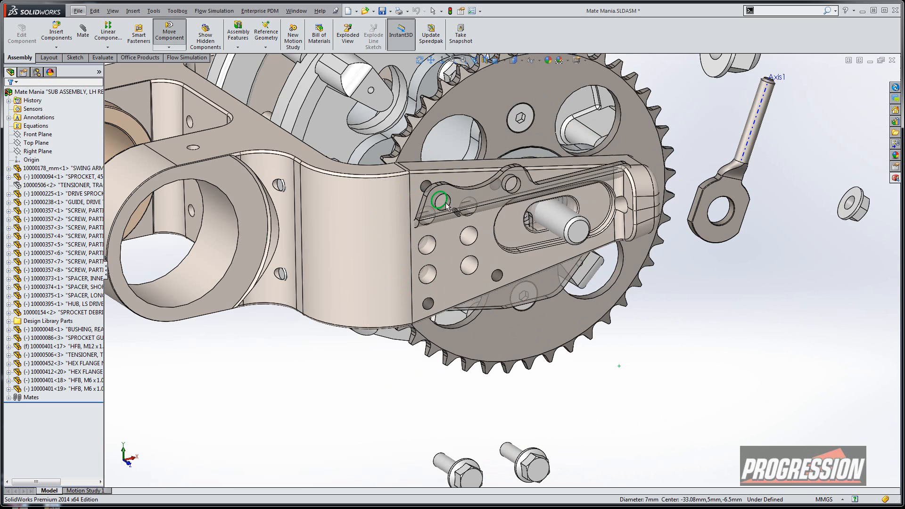
{"action": "left_click_drag", "start_coordinate": [447, 199], "coordinate": [430, 303]}
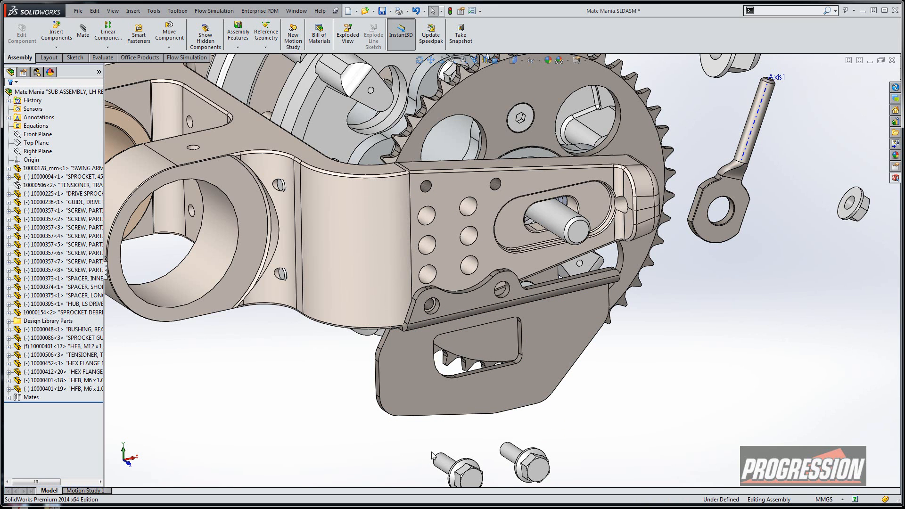
{"action": "mouse_move", "coordinate": [346, 31]}
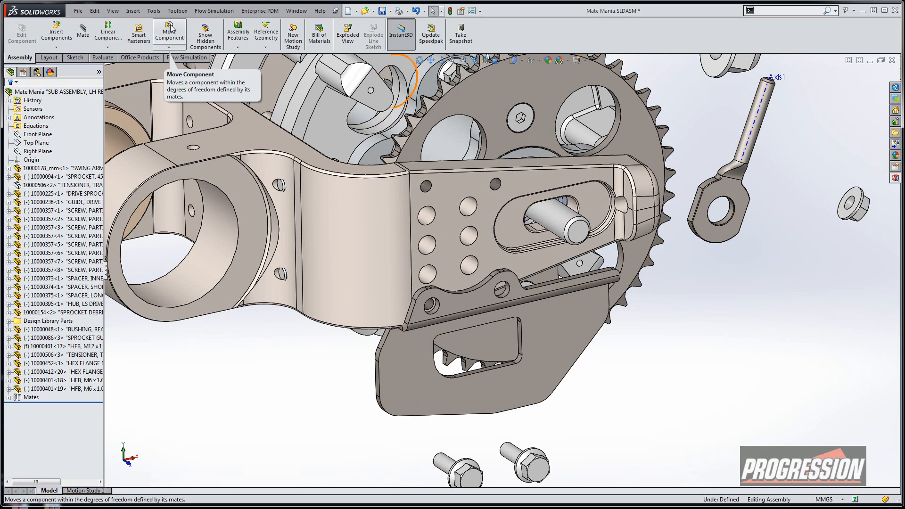
- Drag-mate a screw into the plate's hole with Lock Rotation enabled, adding the mates
{"action": "left_click", "coordinate": [169, 32]}
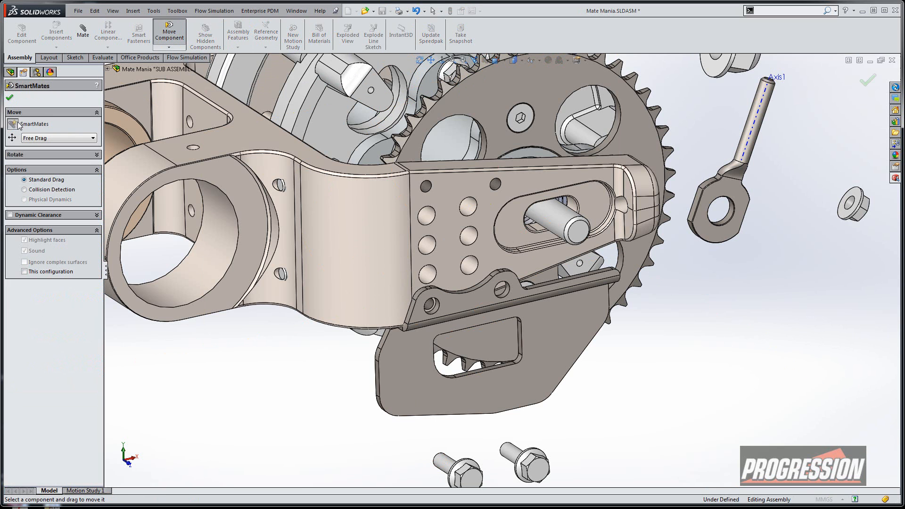
{"action": "mouse_move", "coordinate": [456, 468]}
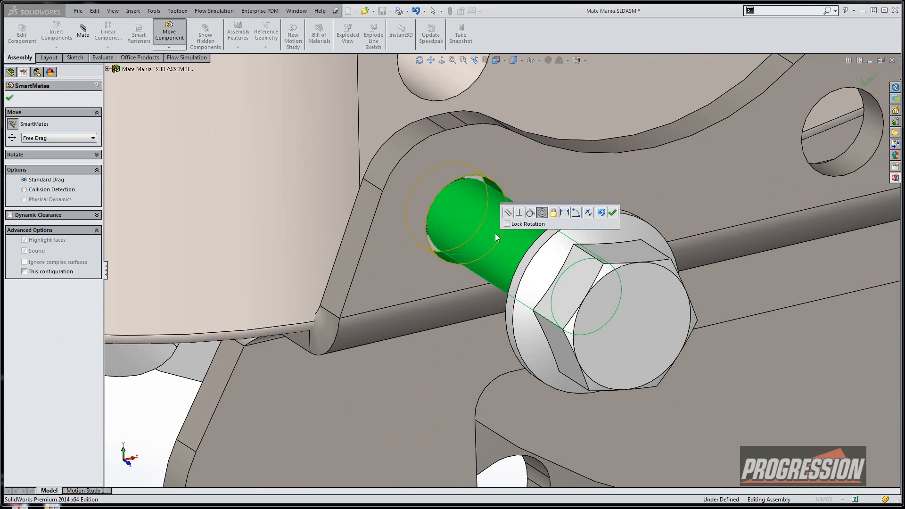
{"action": "mouse_move", "coordinate": [541, 212]}
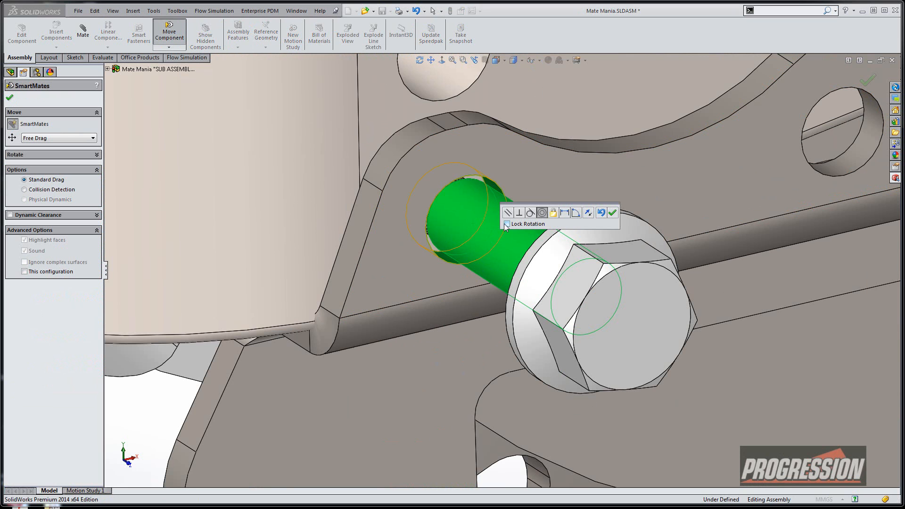
{"action": "left_click", "coordinate": [508, 224]}
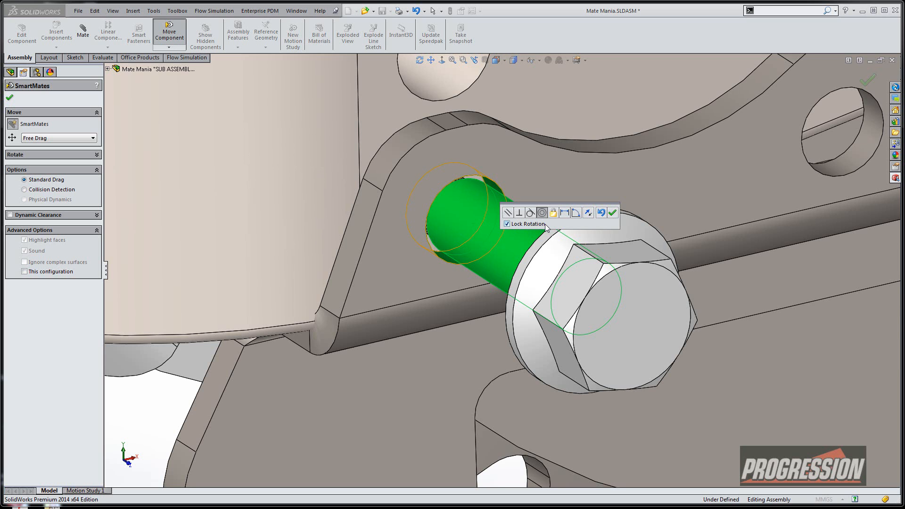
{"action": "mouse_move", "coordinate": [608, 227]}
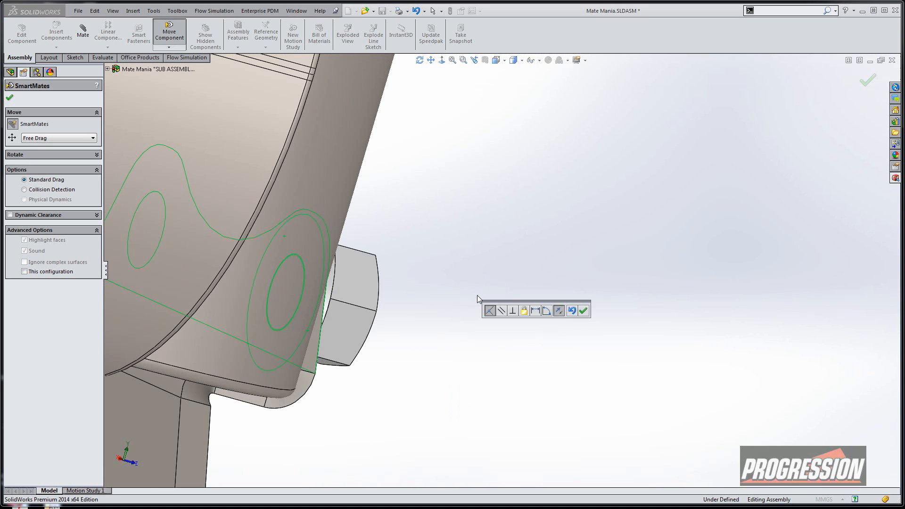
{"action": "mouse_move", "coordinate": [584, 311]}
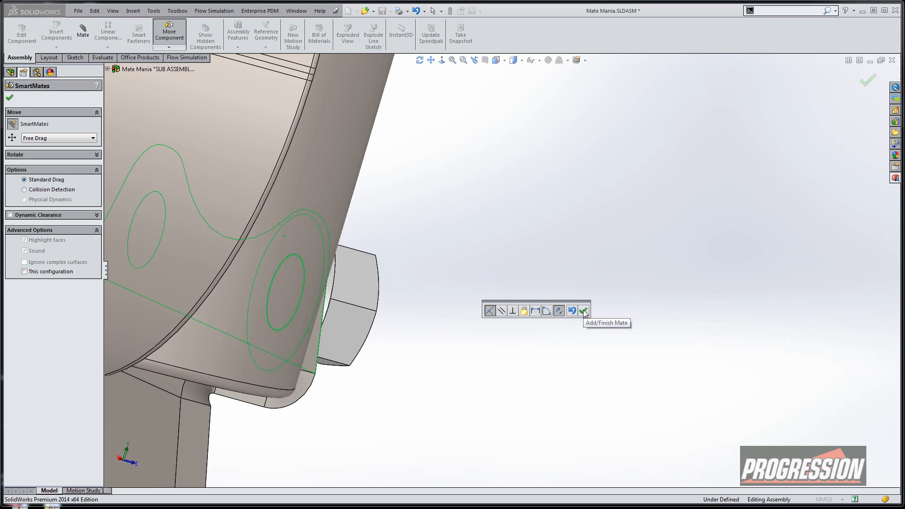
{"action": "left_click", "coordinate": [583, 311]}
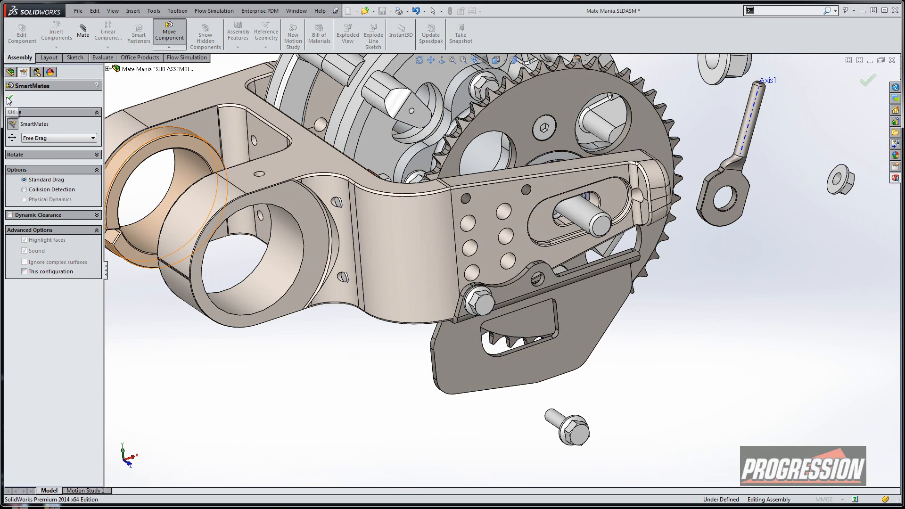
- Close Move Component and search commands for 'sm' to find SmartMates
{"action": "left_click", "coordinate": [8, 95]}
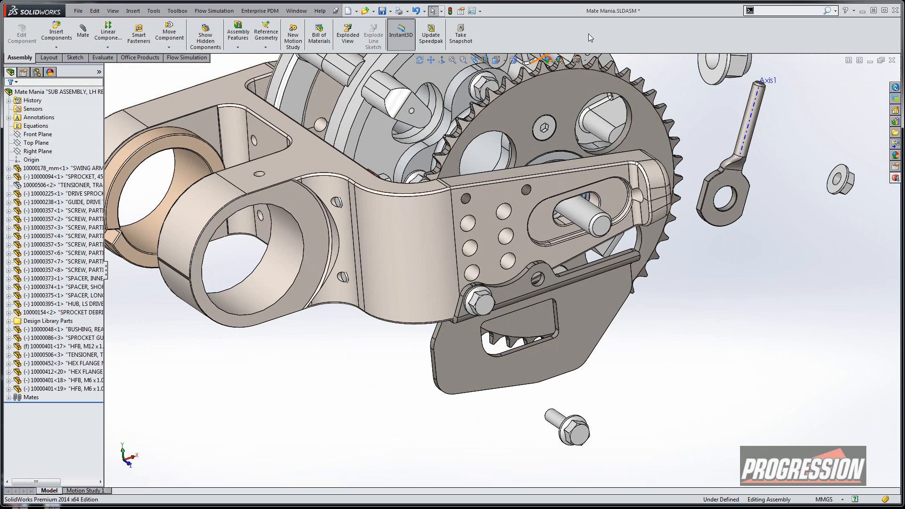
{"action": "left_click", "coordinate": [784, 11]}
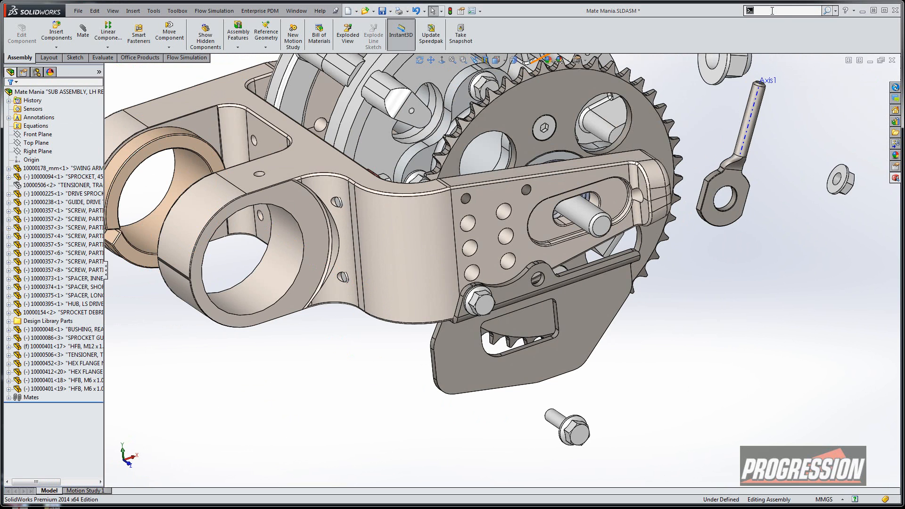
{"action": "type", "text": "smart"}
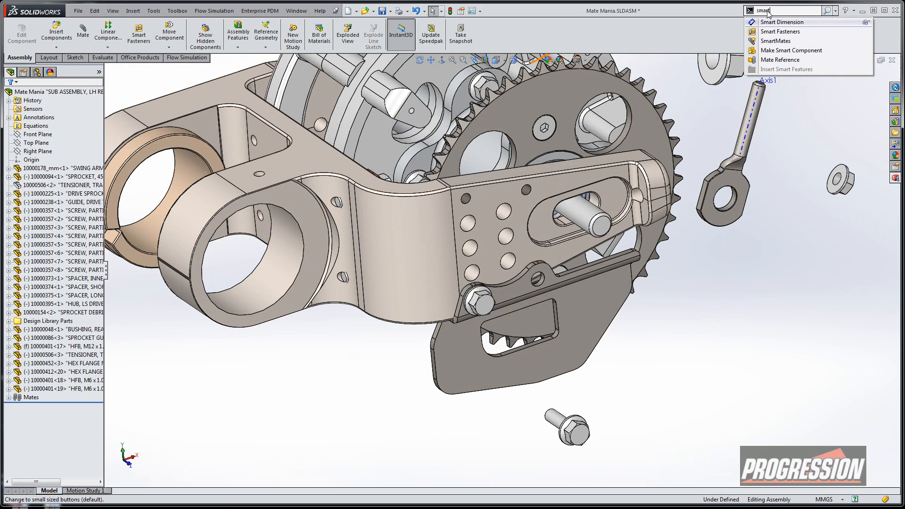
{"action": "mouse_move", "coordinate": [775, 41]}
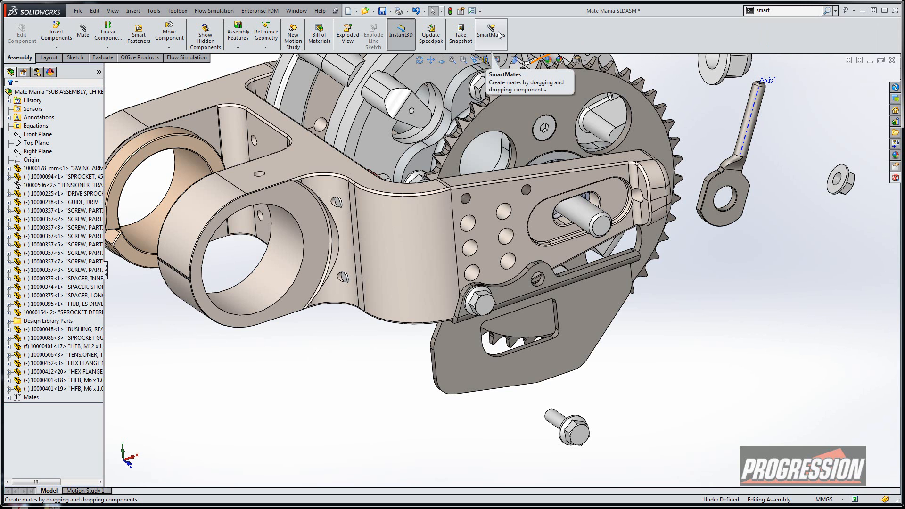
{"action": "mouse_move", "coordinate": [515, 30]}
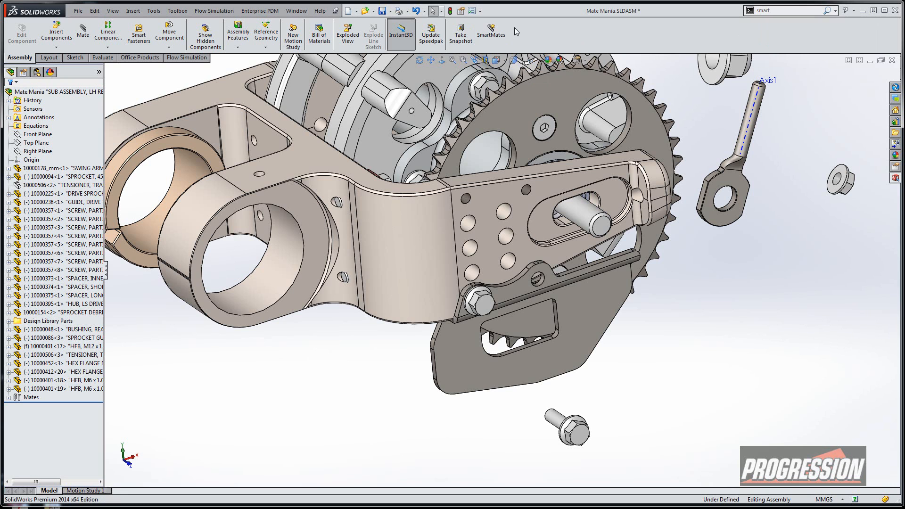
- Use SmartMates to drag the second screw into the plate's other hole
{"action": "left_click", "coordinate": [491, 33]}
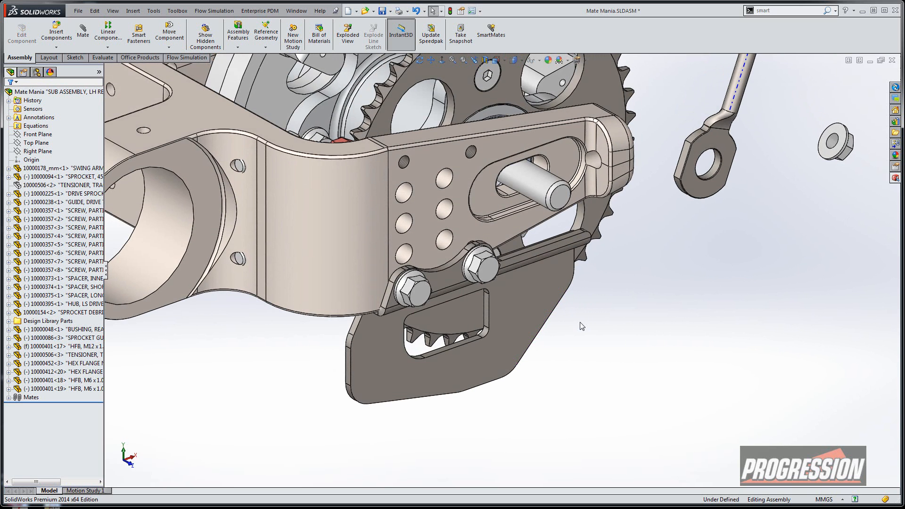
- Start a Mate to make the guard face parallel to the swing arm edge
{"action": "left_click", "coordinate": [82, 31]}
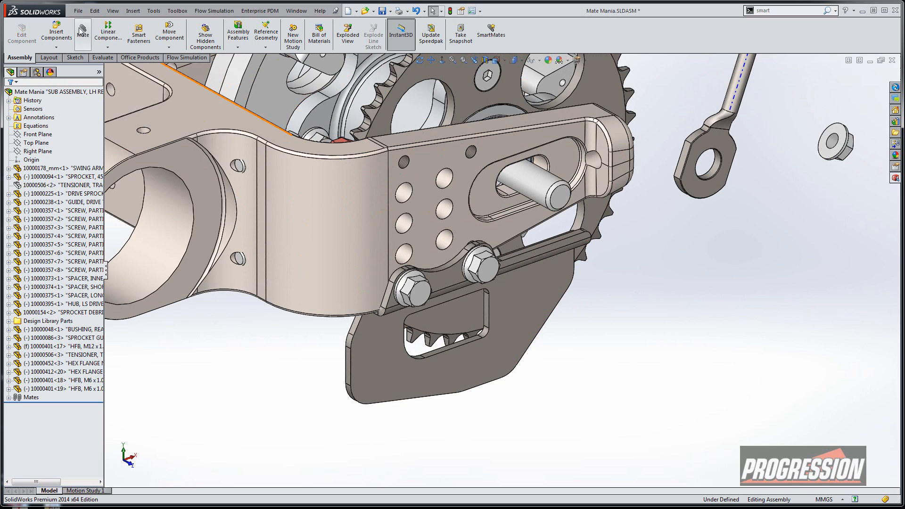
{"action": "left_click", "coordinate": [82, 31]}
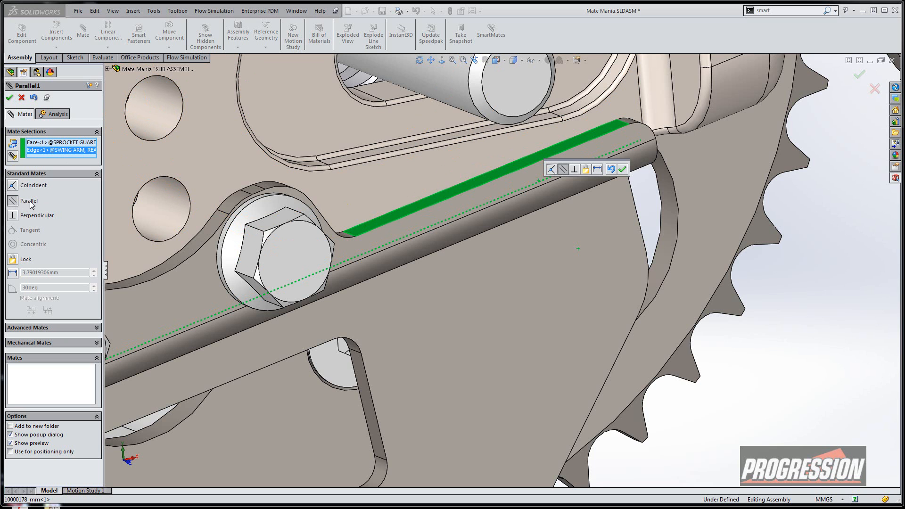
{"action": "mouse_move", "coordinate": [29, 200]}
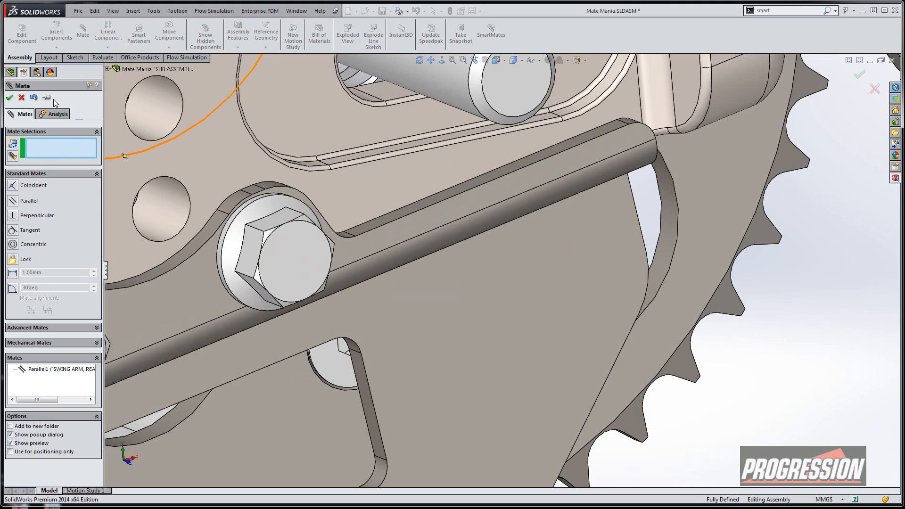
{"action": "mouse_move", "coordinate": [46, 97]}
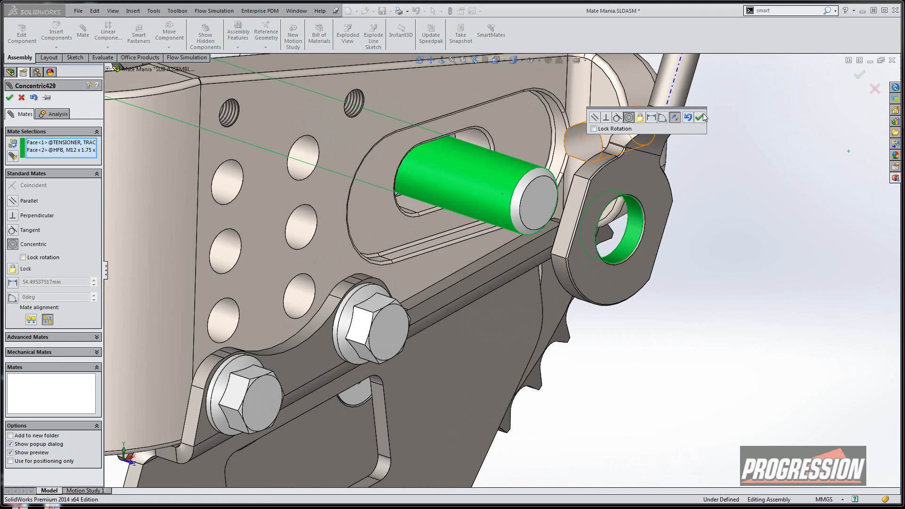
- Confirm the bolt–tensioner concentric mate and pick the tensioner's axis for the next mate
{"action": "left_click", "coordinate": [704, 118]}
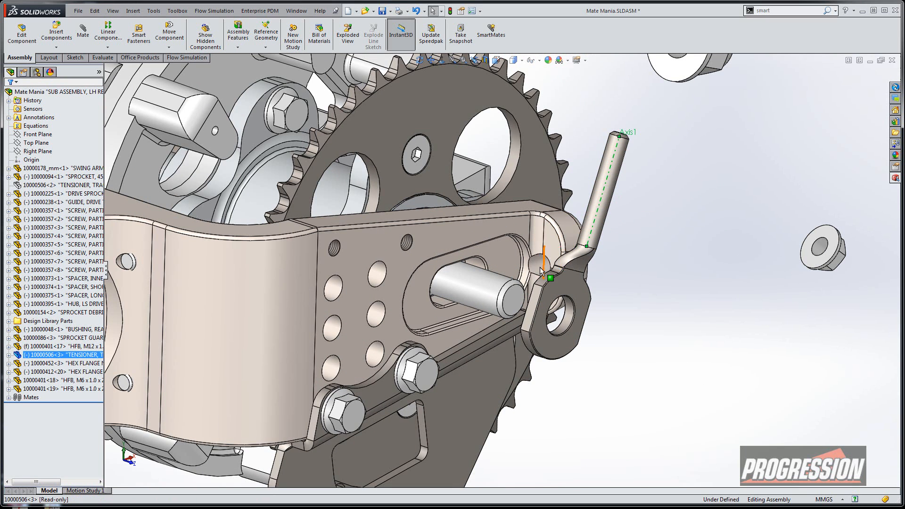
{"action": "left_click", "coordinate": [539, 266]}
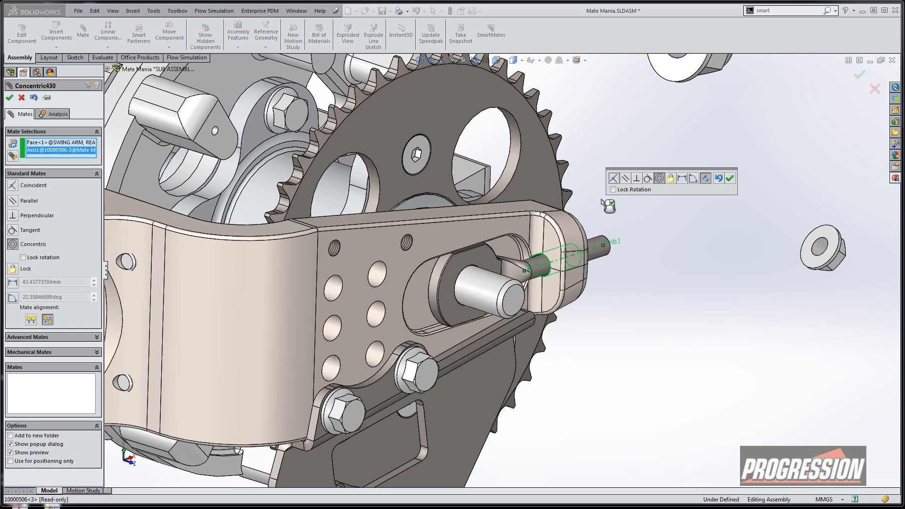
{"action": "mouse_move", "coordinate": [659, 178]}
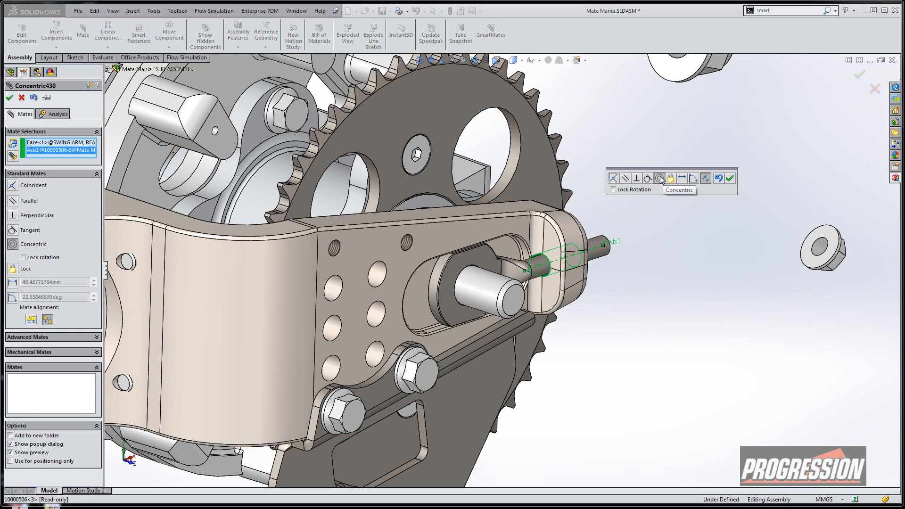
{"action": "mouse_move", "coordinate": [660, 180]}
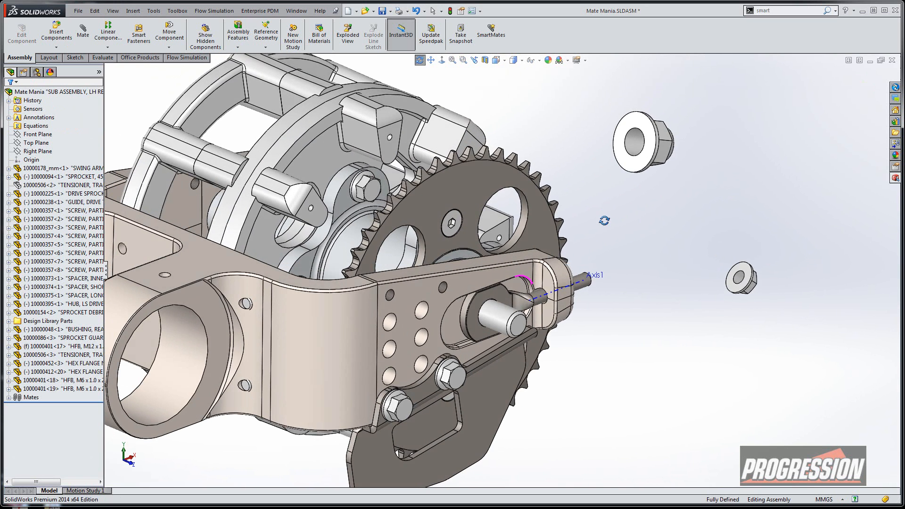
- Make the hex flange nut's inner face concentric with the bolt's cylinder
{"action": "left_click", "coordinate": [633, 145]}
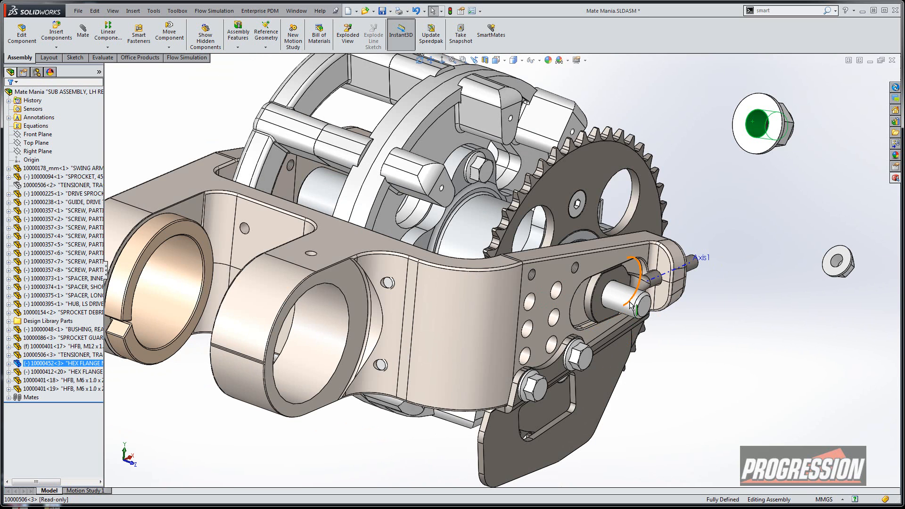
{"action": "mouse_move", "coordinate": [622, 298]}
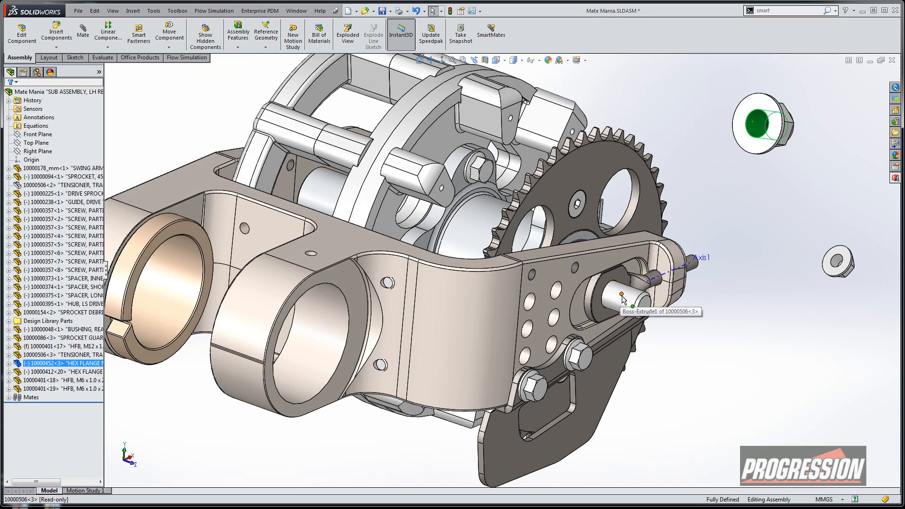
{"action": "left_click", "coordinate": [632, 305]}
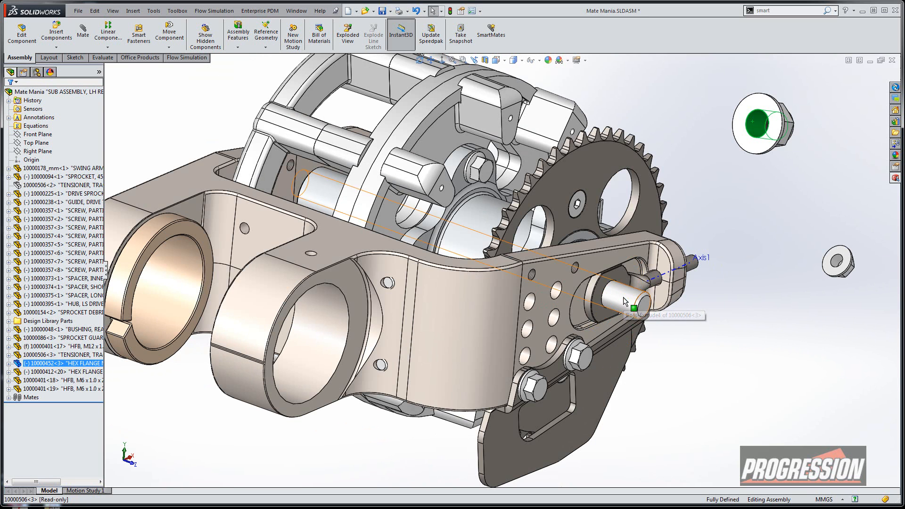
{"action": "left_click", "coordinate": [623, 300]}
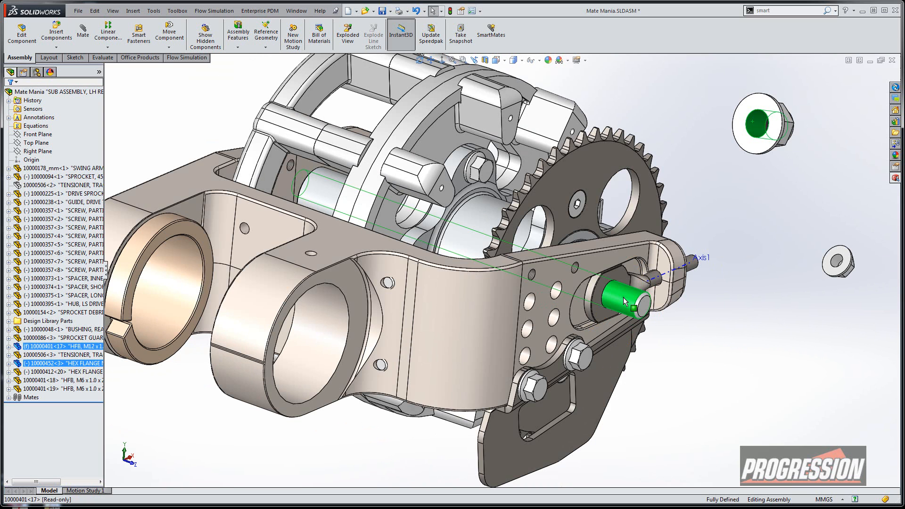
{"action": "left_click", "coordinate": [626, 300]}
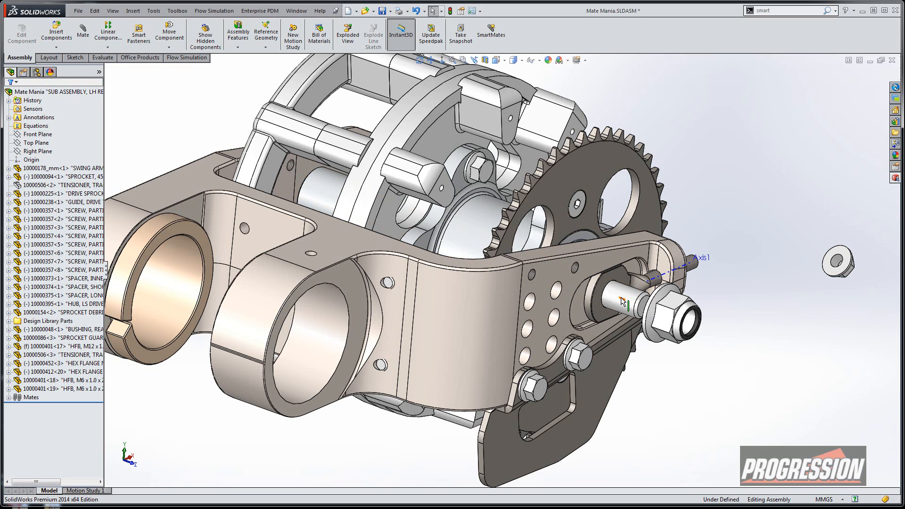
{"action": "mouse_move", "coordinate": [620, 301]}
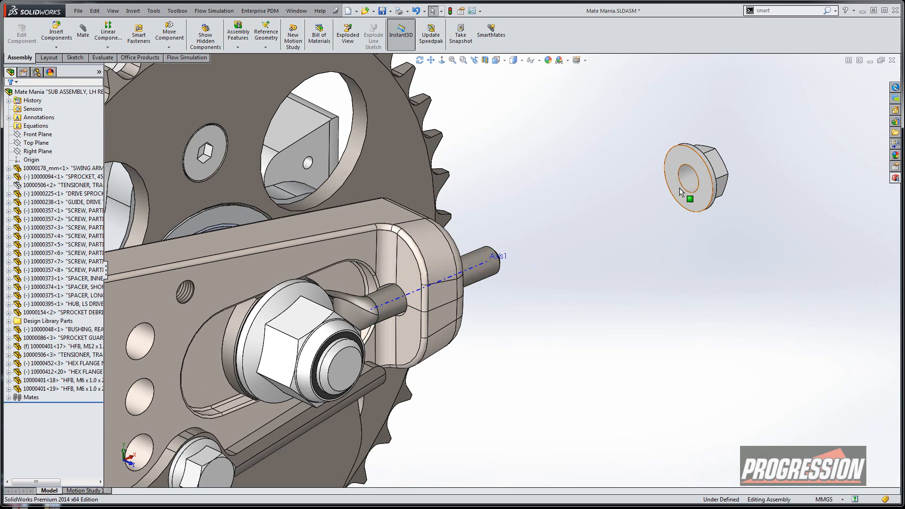
{"action": "left_click", "coordinate": [681, 173]}
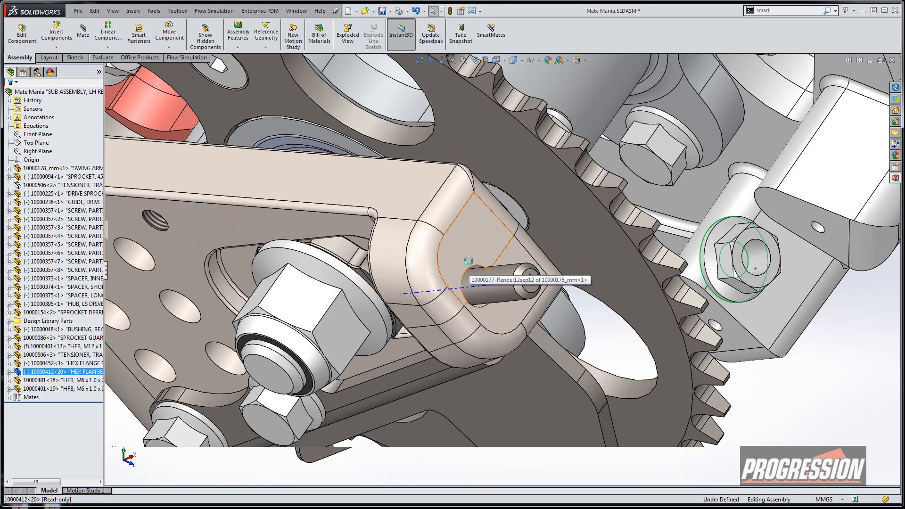
- Mate the nut to the swing arm face around the pin end, then move the failure warning
{"action": "left_click", "coordinate": [467, 266]}
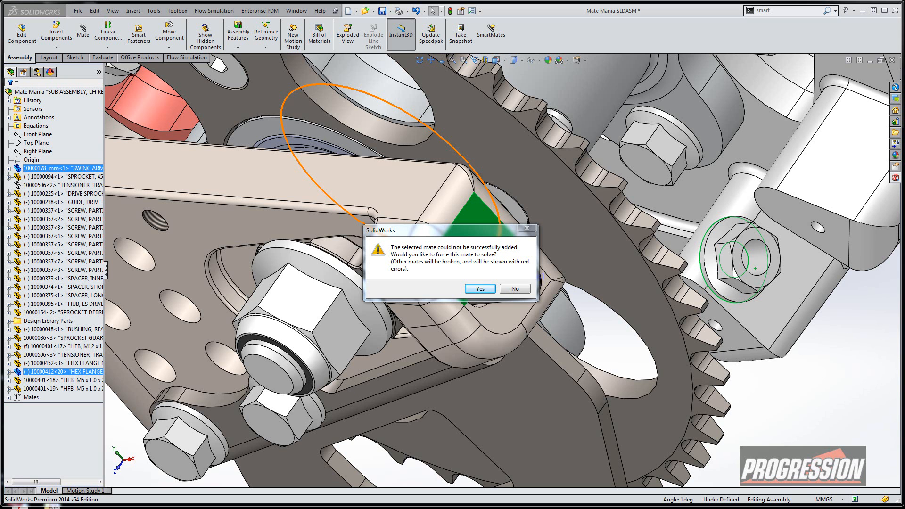
{"action": "mouse_move", "coordinate": [523, 270]}
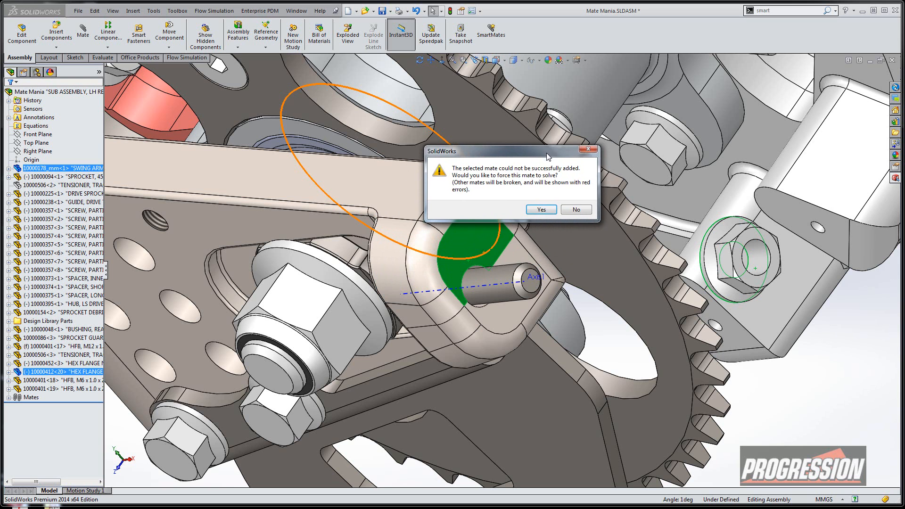
{"action": "left_click_drag", "start_coordinate": [514, 150], "coordinate": [447, 227]}
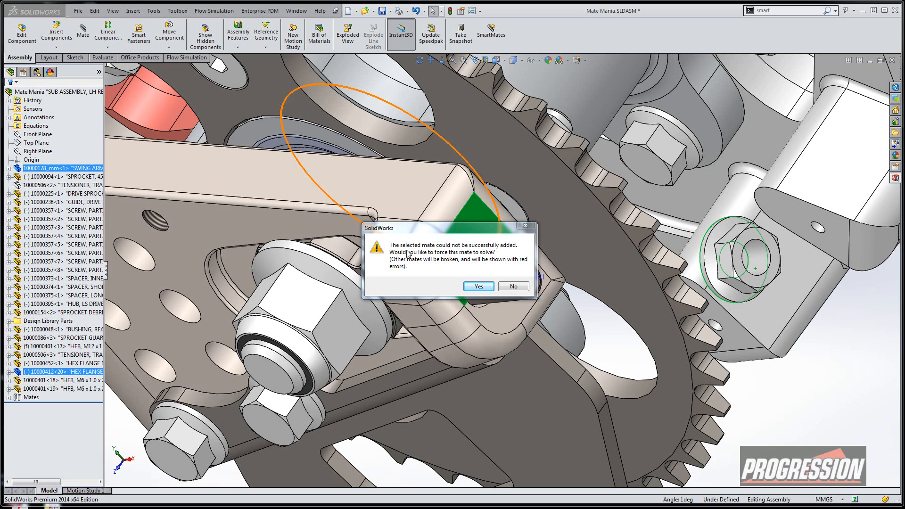
{"action": "mouse_move", "coordinate": [423, 257]}
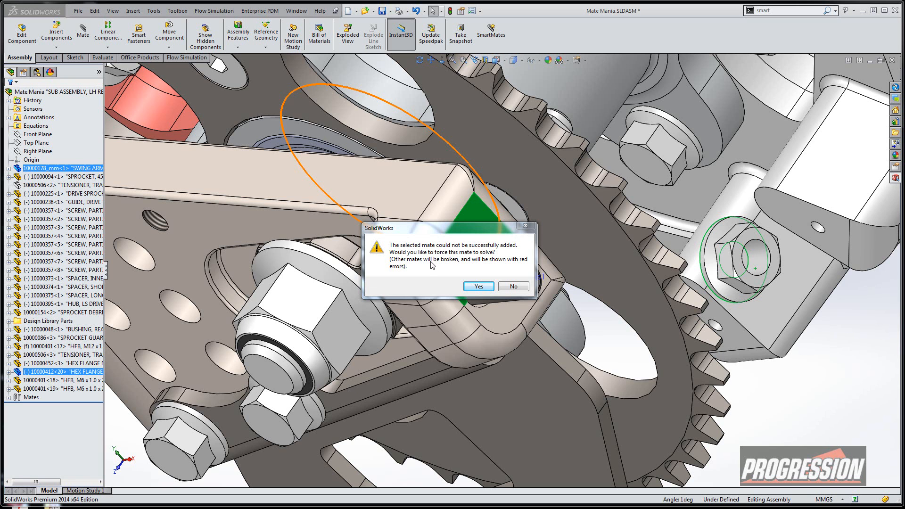
{"action": "mouse_move", "coordinate": [423, 268]}
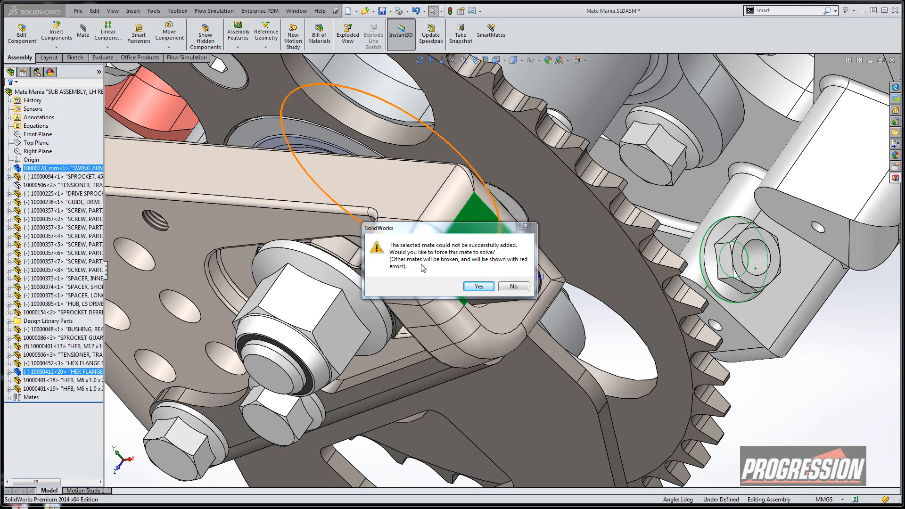
{"action": "mouse_move", "coordinate": [416, 272]}
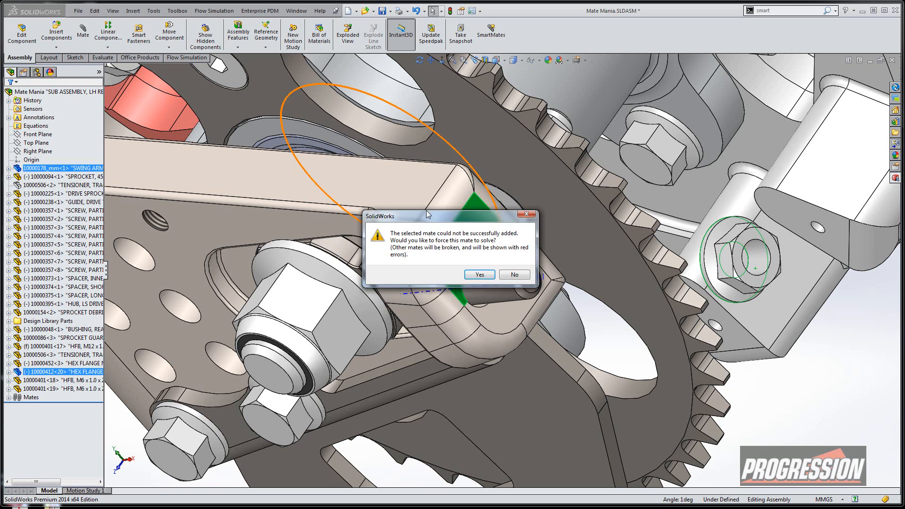
{"action": "left_click_drag", "start_coordinate": [427, 216], "coordinate": [430, 134]}
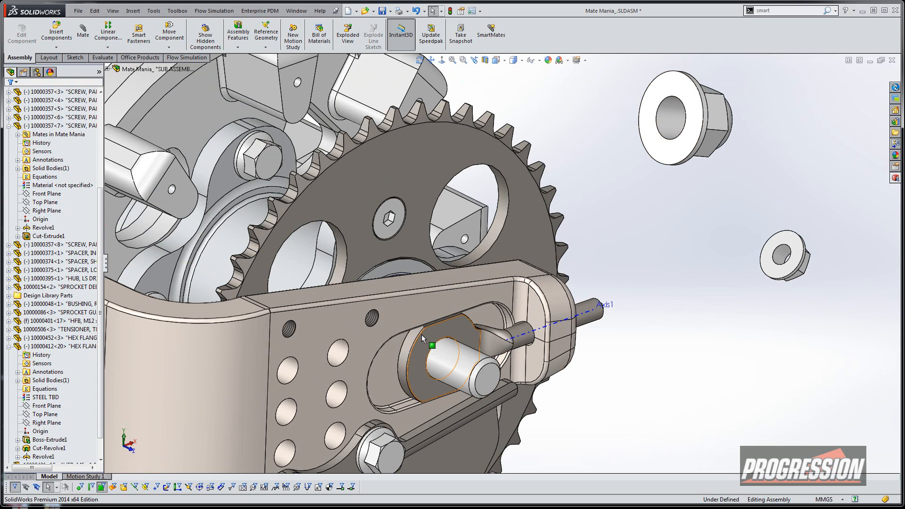
- Make the hex flange nut concentric with the bolt's cylindrical surface
{"action": "left_click", "coordinate": [663, 114]}
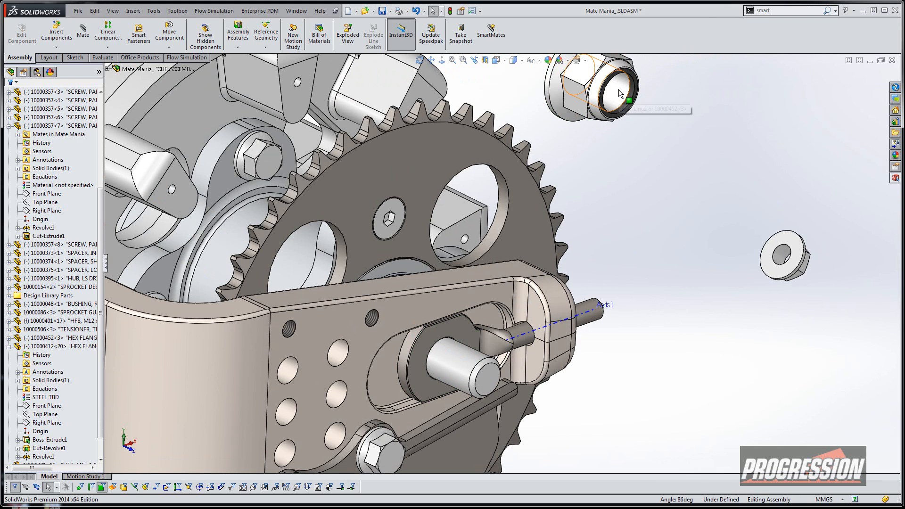
{"action": "left_click", "coordinate": [462, 370]}
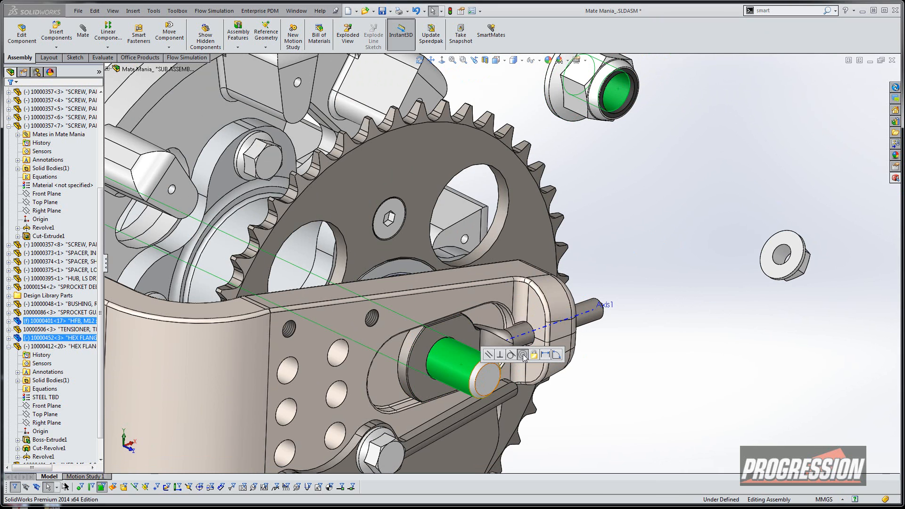
{"action": "left_click", "coordinate": [731, 276]}
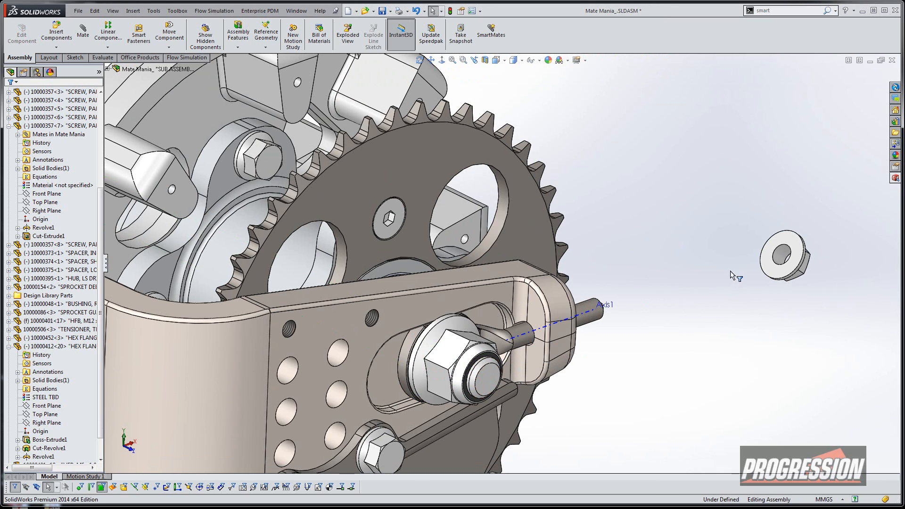
- Select the second hex flange nut's face and the tensioner pin to mate them
{"action": "left_click", "coordinate": [784, 257]}
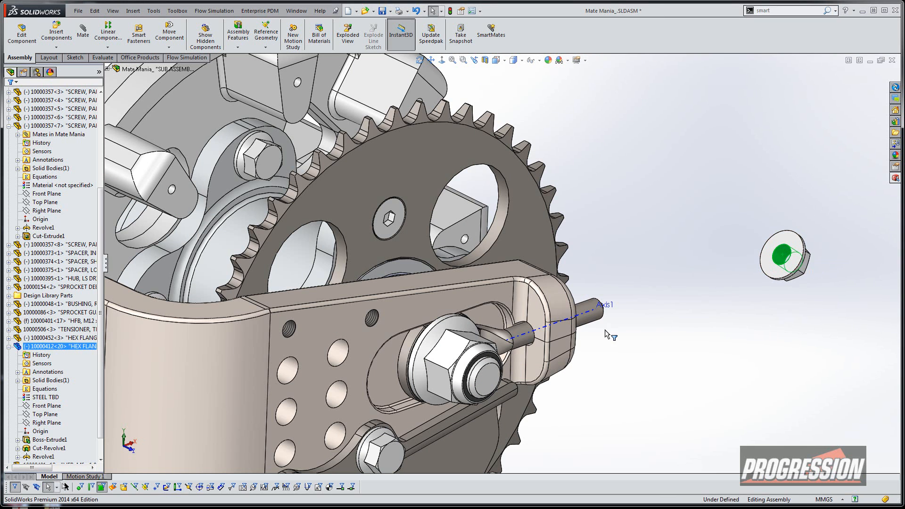
{"action": "left_click", "coordinate": [531, 323]}
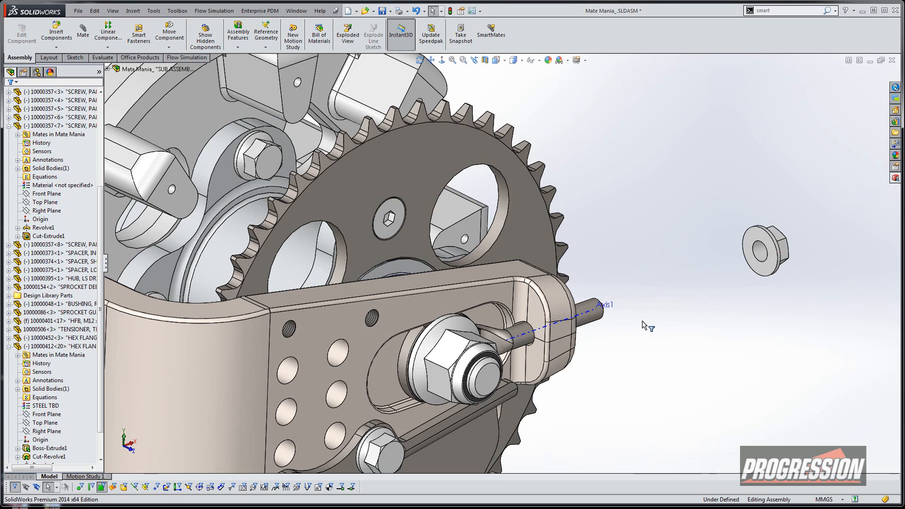
{"action": "left_click", "coordinate": [764, 252]}
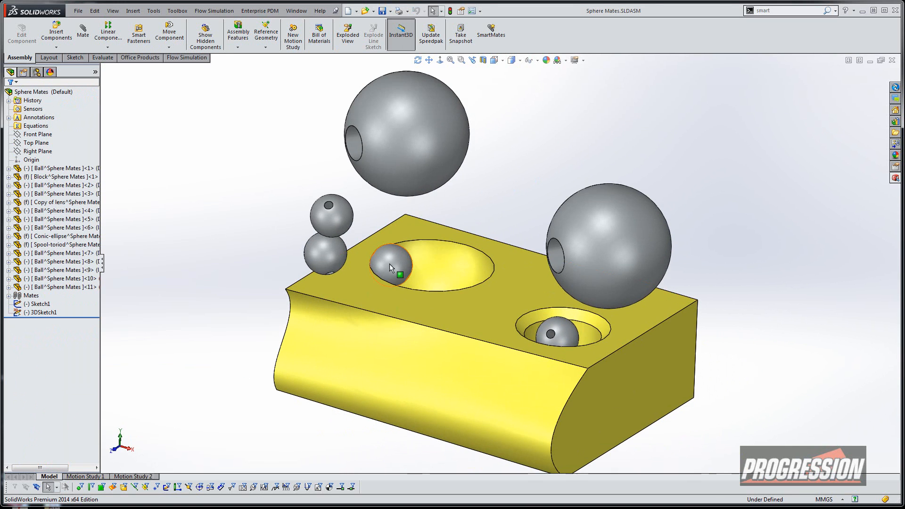
- Drag the mated balls around the large pocket, lens dish and partial ellipse surface
{"action": "left_click_drag", "start_coordinate": [390, 265], "coordinate": [462, 260]}
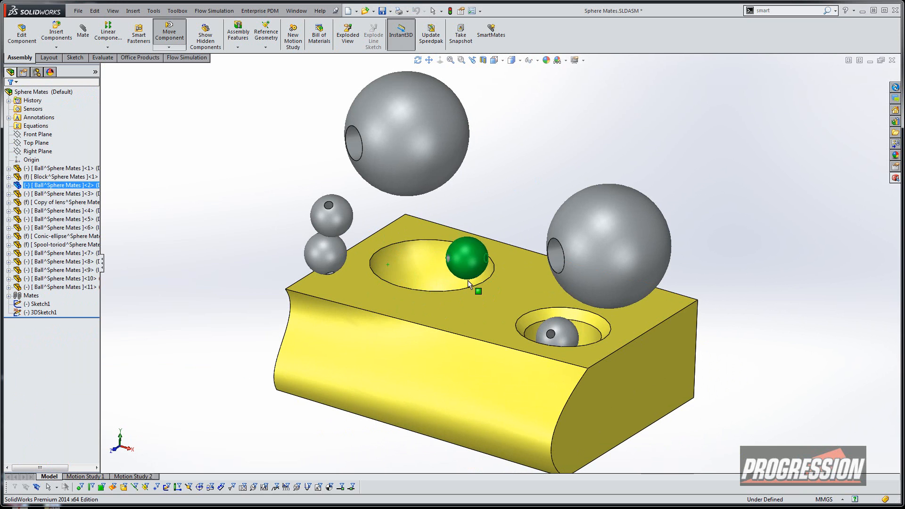
{"action": "left_click_drag", "start_coordinate": [462, 260], "coordinate": [571, 323]}
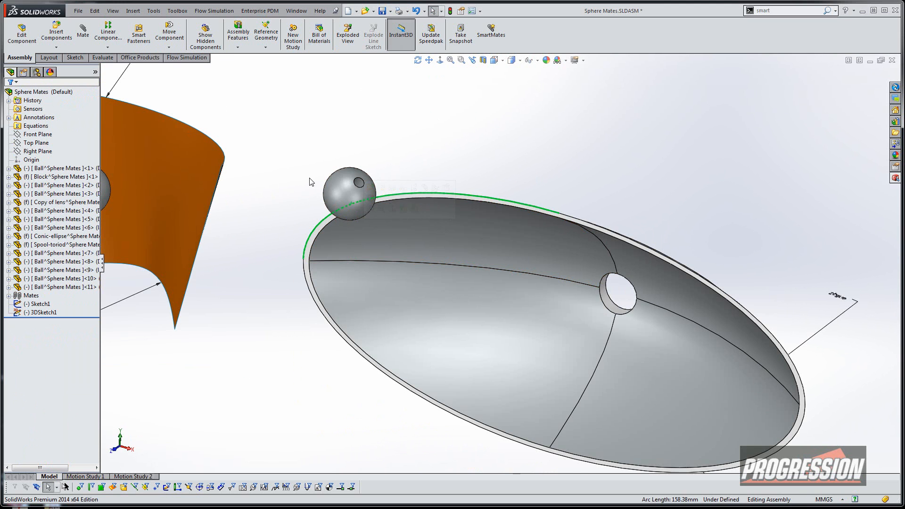
{"action": "left_click", "coordinate": [346, 199]}
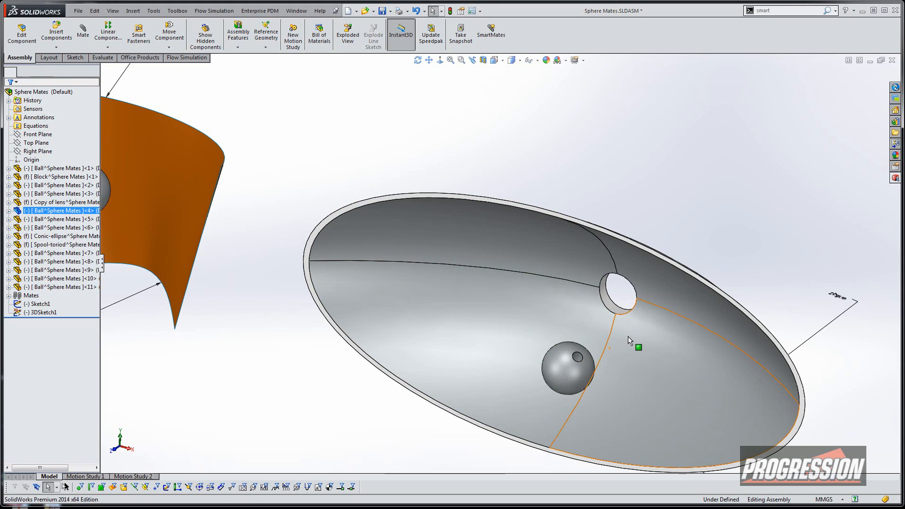
{"action": "left_click_drag", "start_coordinate": [568, 370], "coordinate": [524, 435]}
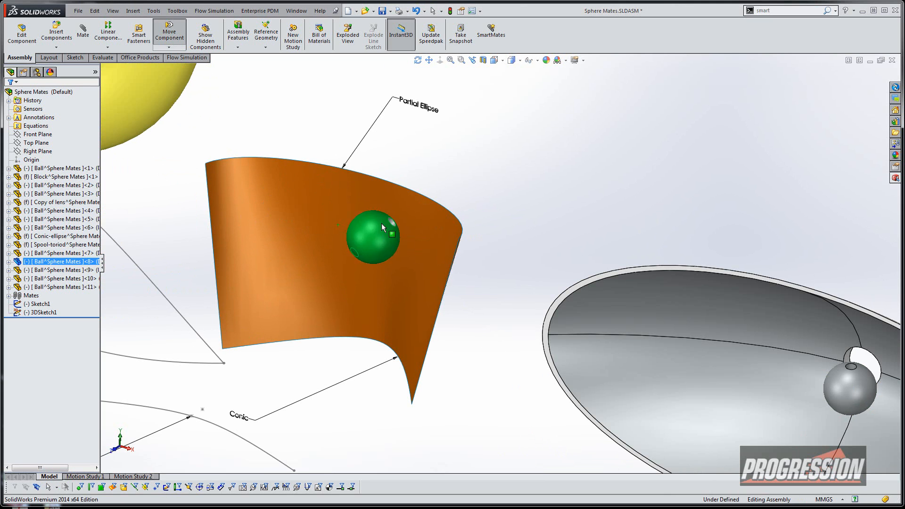
{"action": "left_click_drag", "start_coordinate": [375, 236], "coordinate": [321, 194]}
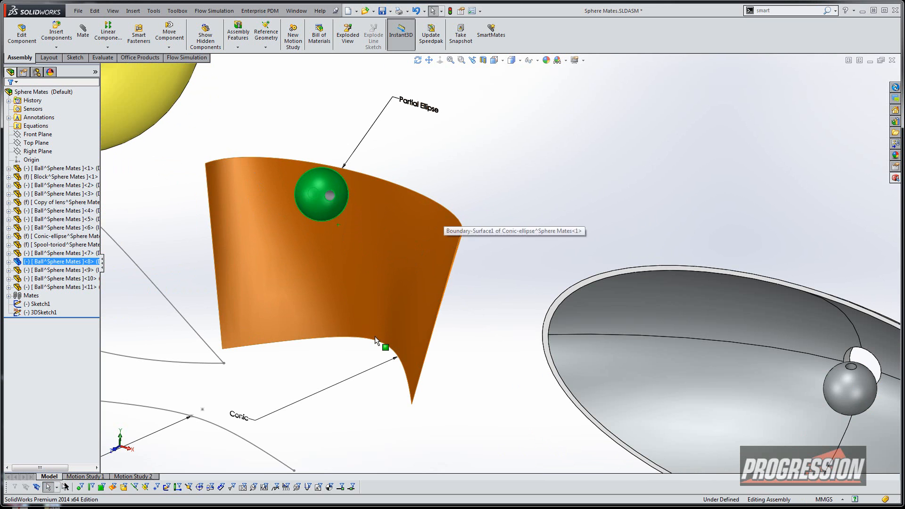
{"action": "left_click_drag", "start_coordinate": [320, 196], "coordinate": [325, 256]}
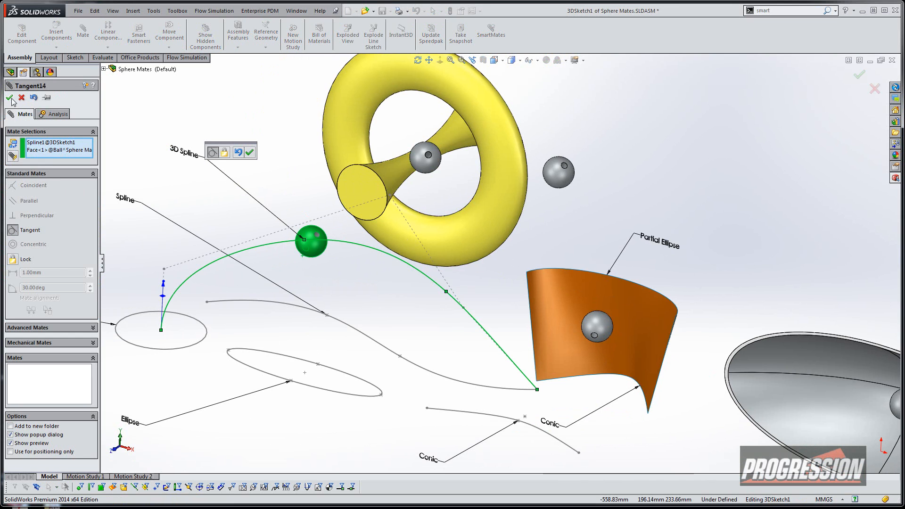
- Accept the ball–Spline1 tangent mate and slide the ball back and forth along the spline
{"action": "left_click", "coordinate": [11, 98]}
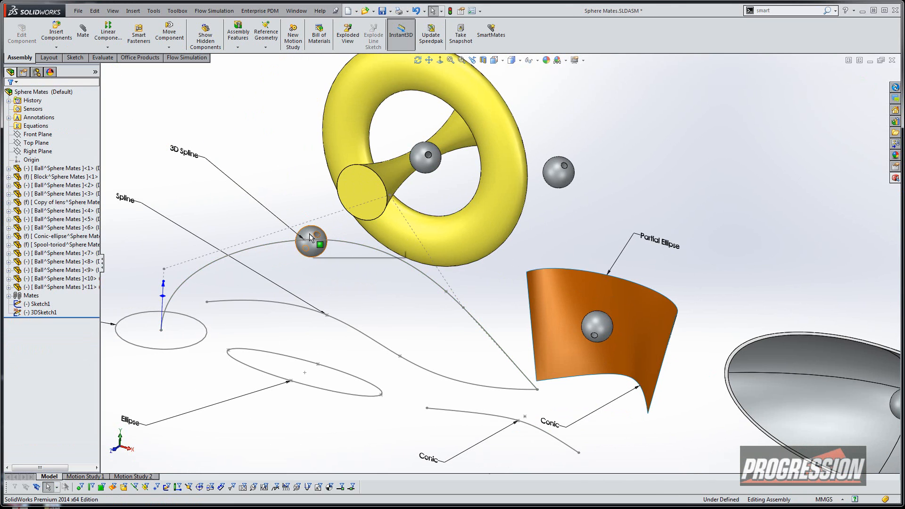
{"action": "left_click_drag", "start_coordinate": [310, 241], "coordinate": [182, 301]}
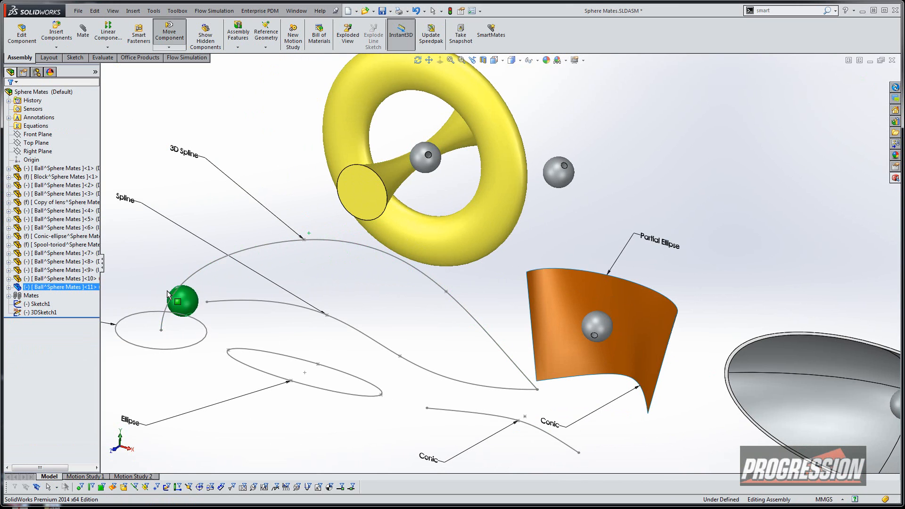
{"action": "left_click_drag", "start_coordinate": [181, 300], "coordinate": [371, 250]}
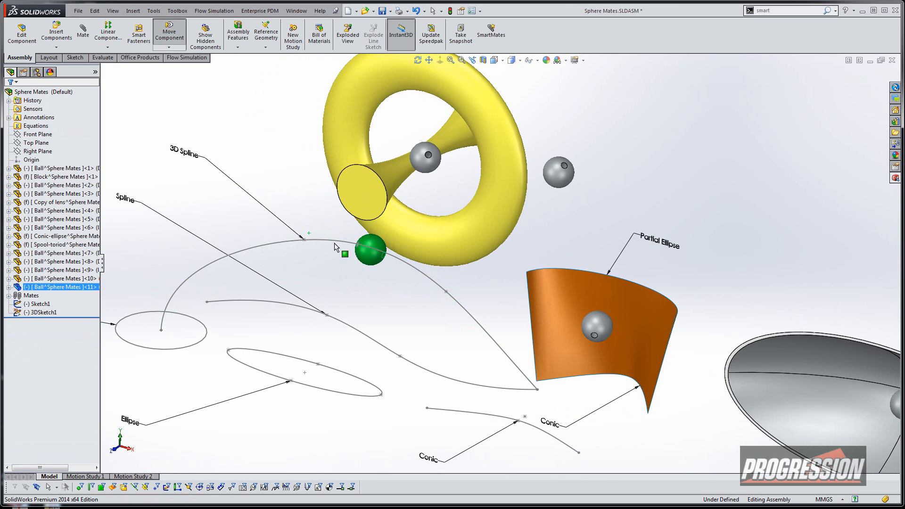
{"action": "left_click_drag", "start_coordinate": [370, 251], "coordinate": [280, 245]}
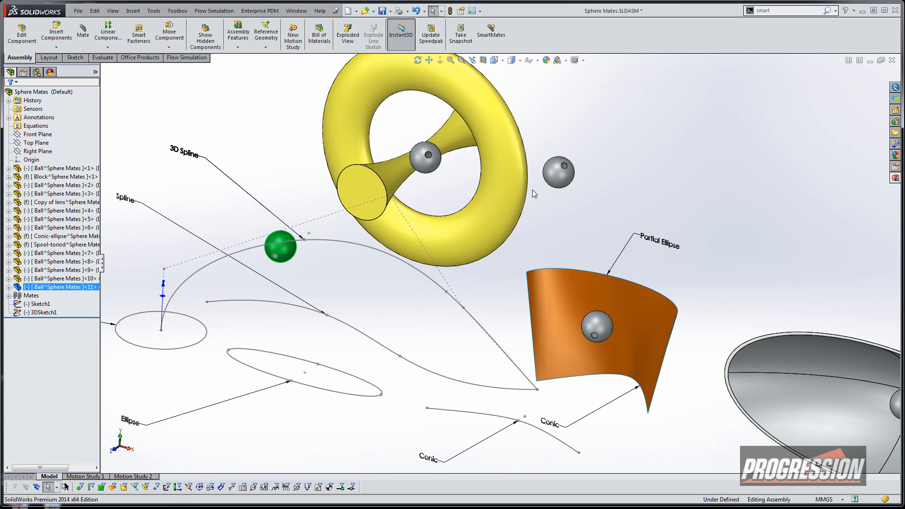
{"action": "mouse_move", "coordinate": [891, 61]}
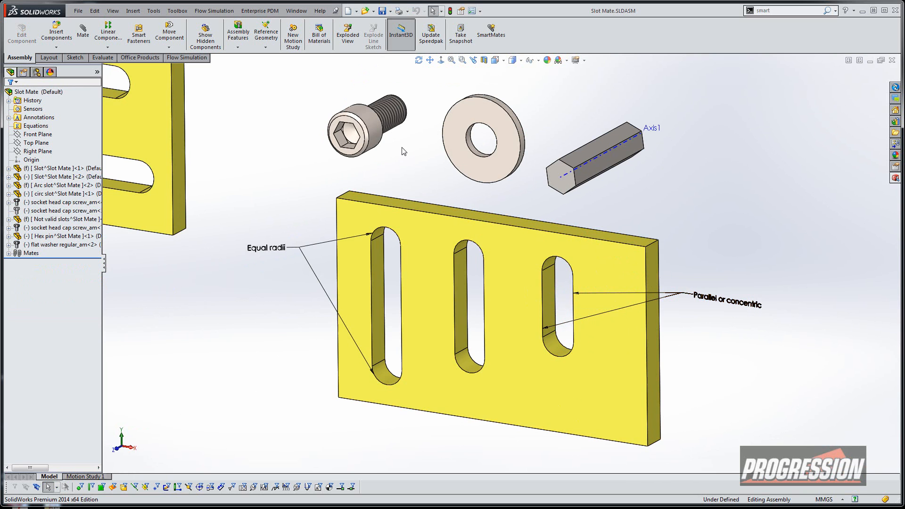
- Apply a Slot mate between the screw's cylindrical shank face and the left slot face
{"action": "left_click", "coordinate": [82, 31]}
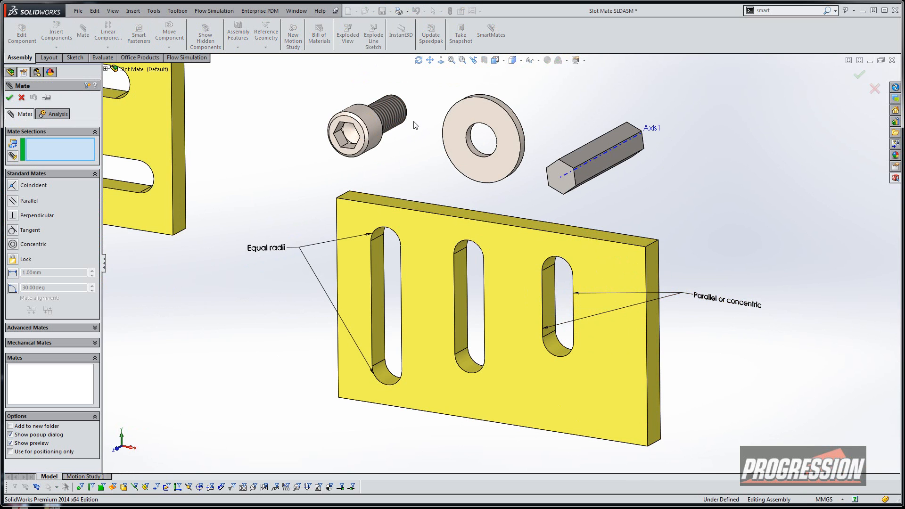
{"action": "left_click", "coordinate": [380, 115]}
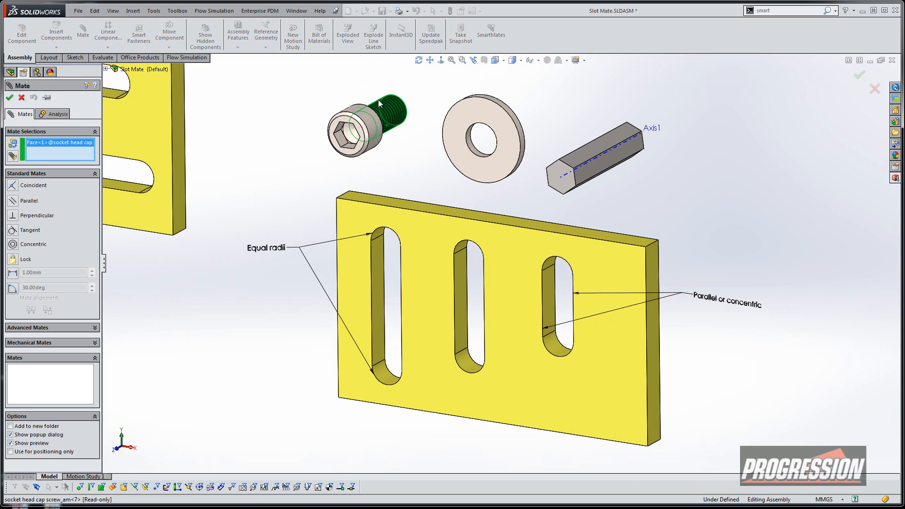
{"action": "mouse_move", "coordinate": [378, 287]}
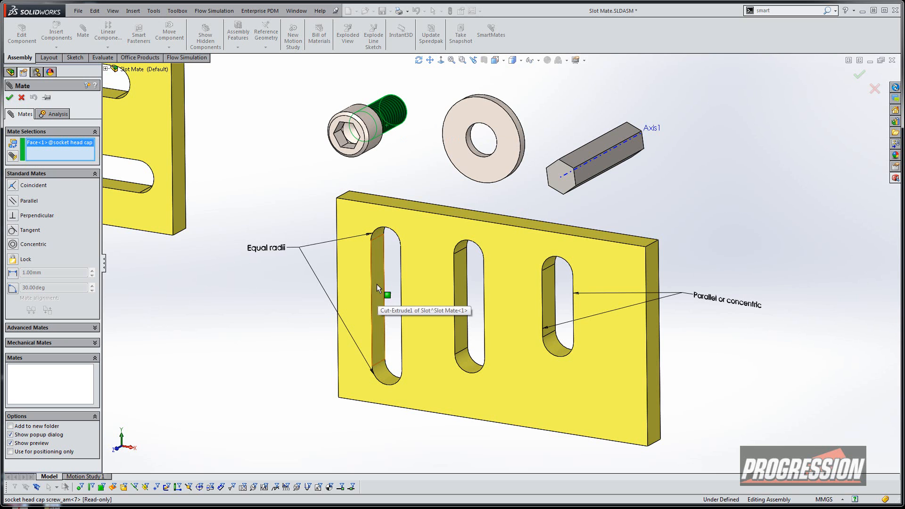
{"action": "left_click", "coordinate": [380, 282]}
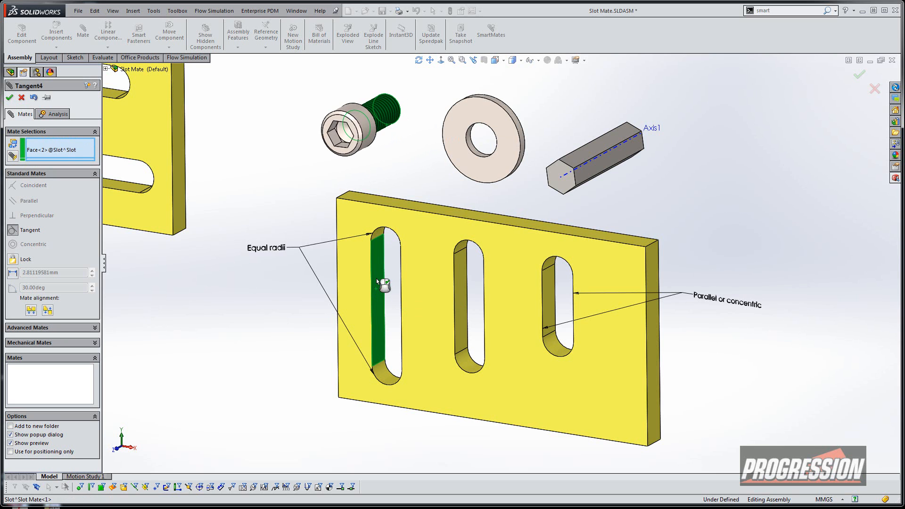
{"action": "left_click", "coordinate": [380, 283]}
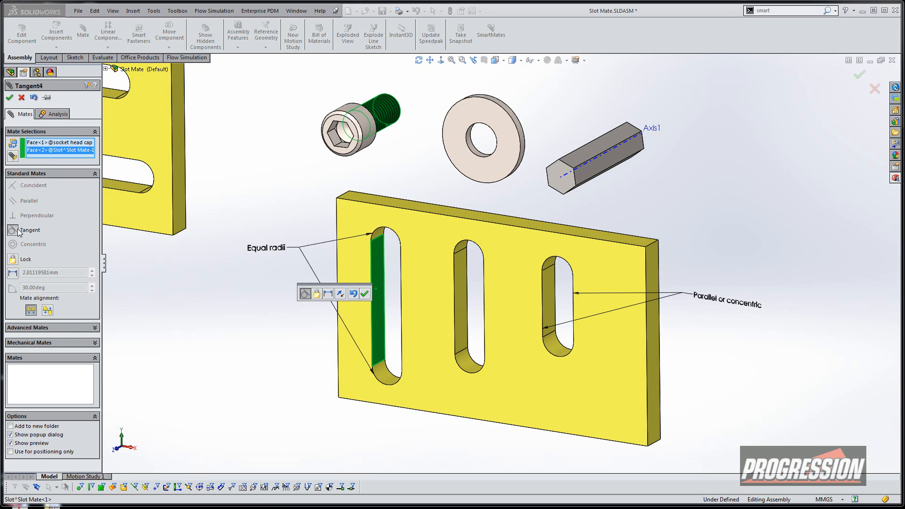
{"action": "left_click", "coordinate": [26, 169]}
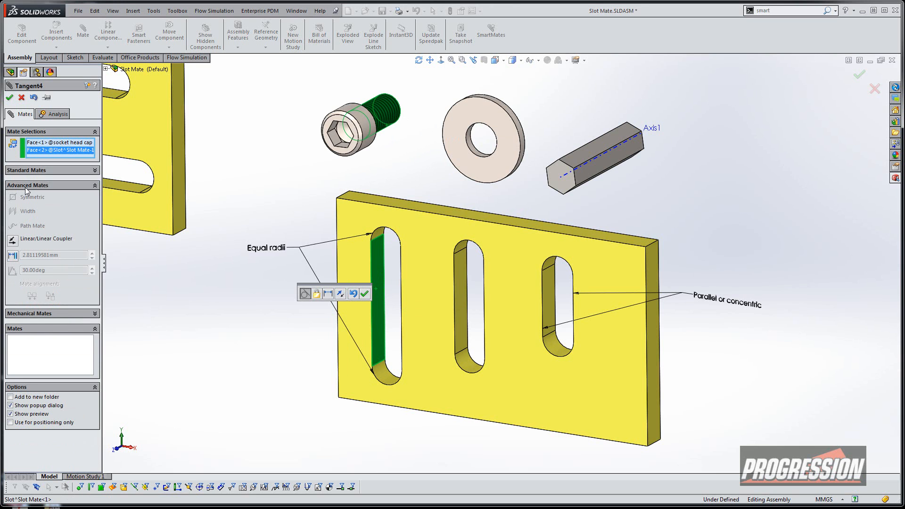
{"action": "mouse_move", "coordinate": [38, 222]}
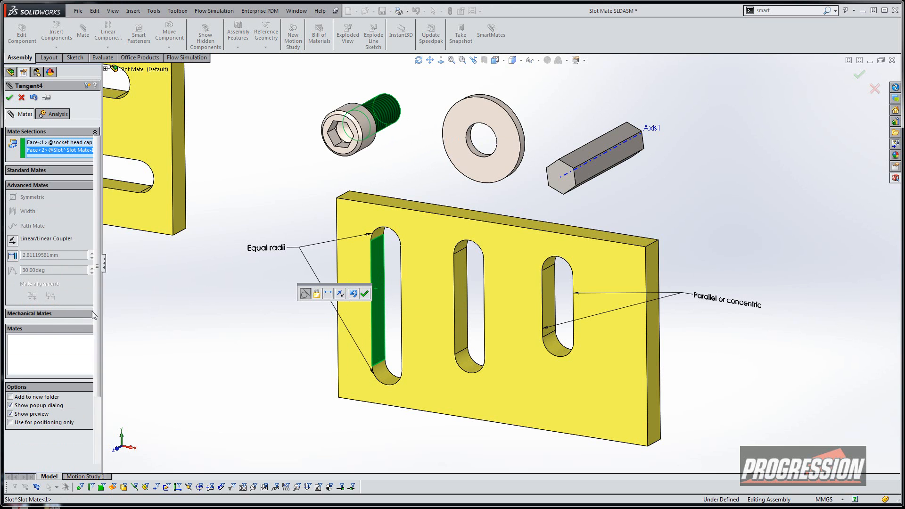
{"action": "left_click", "coordinate": [12, 226]}
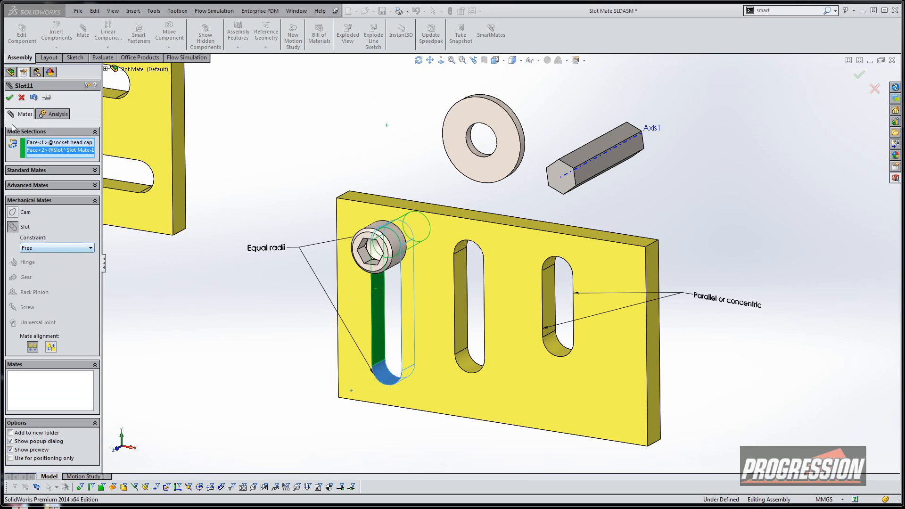
{"action": "left_click", "coordinate": [9, 97]}
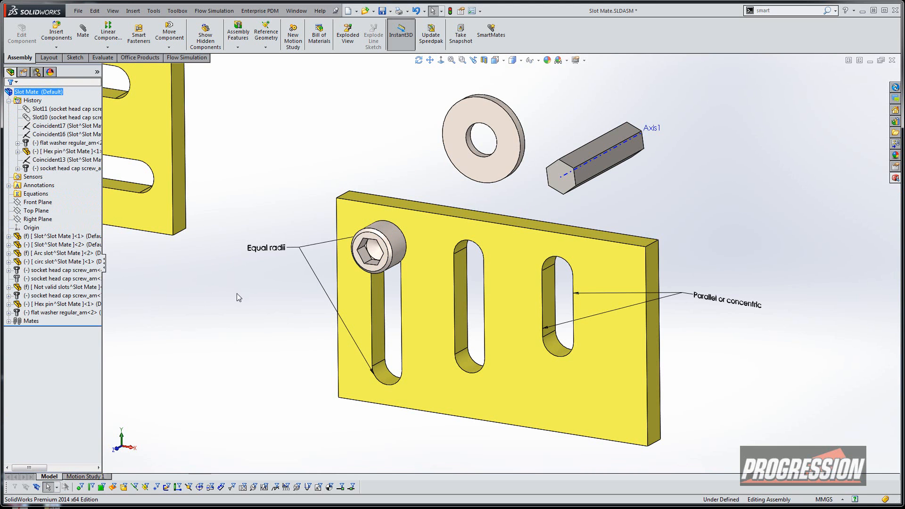
- Drag the socket head cap screw down and back up the left slot
{"action": "left_click", "coordinate": [378, 249]}
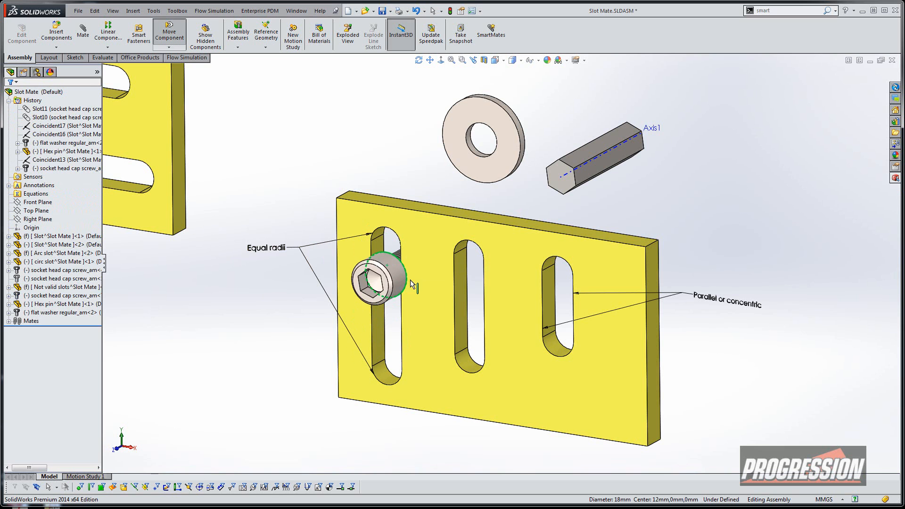
{"action": "left_click_drag", "start_coordinate": [381, 279], "coordinate": [393, 375]}
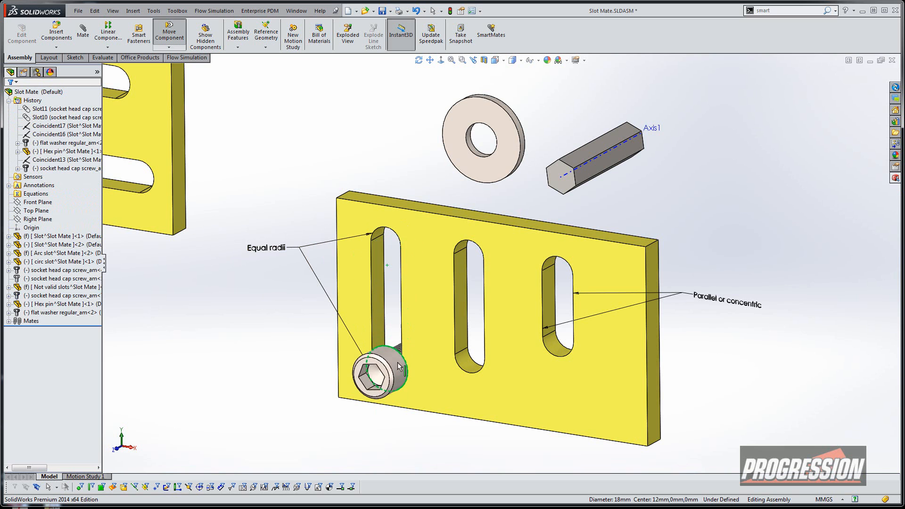
{"action": "left_click_drag", "start_coordinate": [383, 375], "coordinate": [384, 300]}
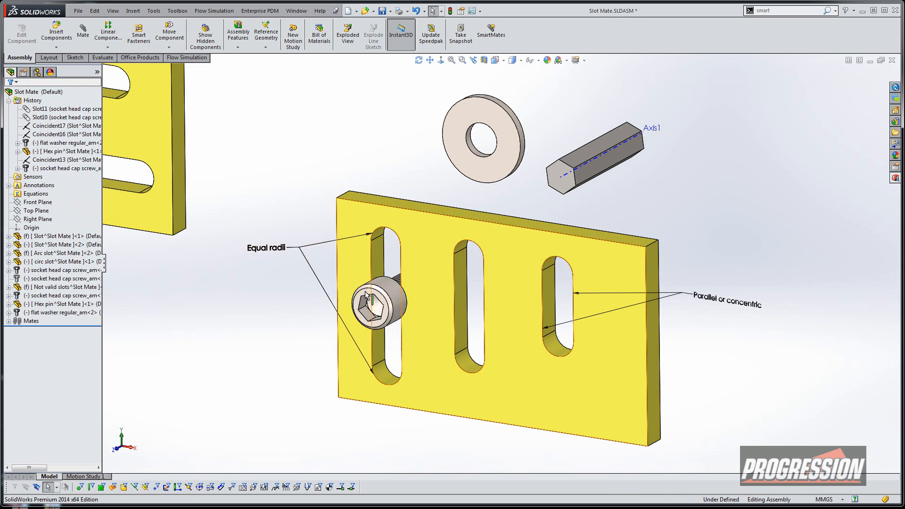
{"action": "left_click", "coordinate": [378, 300]}
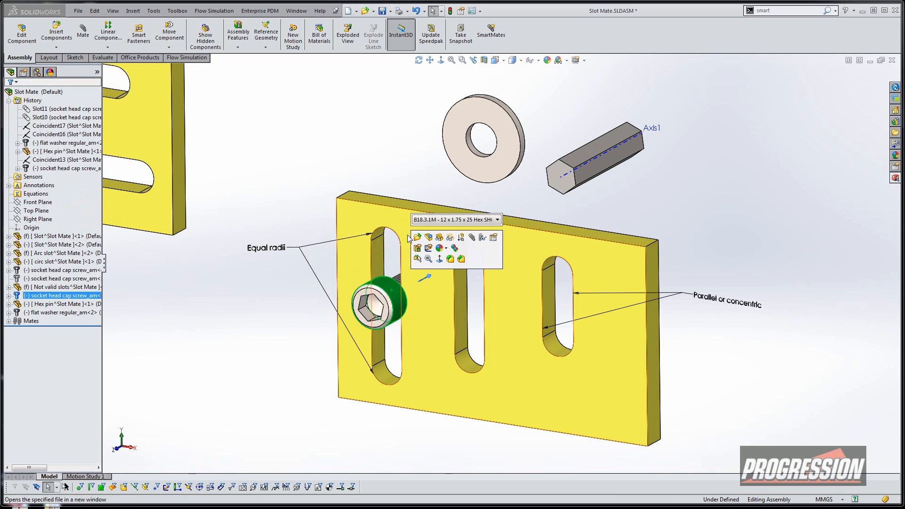
{"action": "mouse_move", "coordinate": [481, 237]}
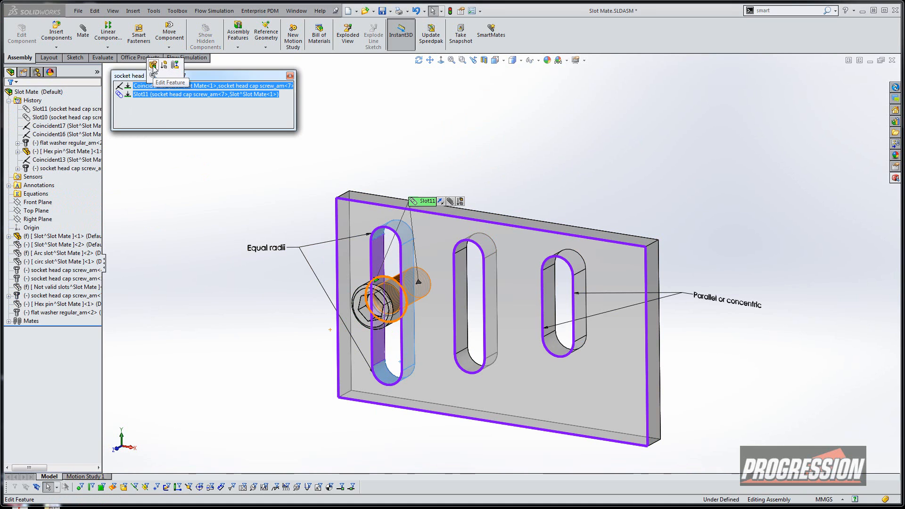
{"action": "left_click", "coordinate": [153, 64]}
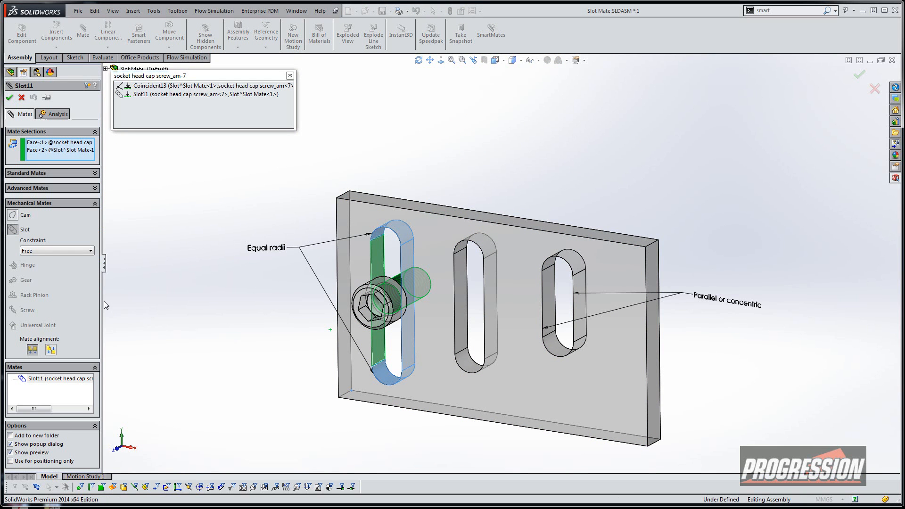
{"action": "left_click", "coordinate": [56, 251]}
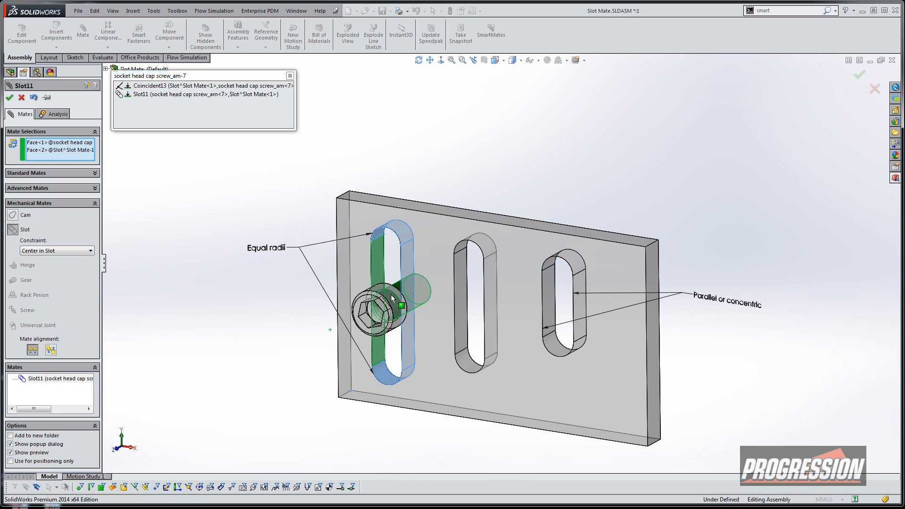
{"action": "left_click", "coordinate": [56, 250]}
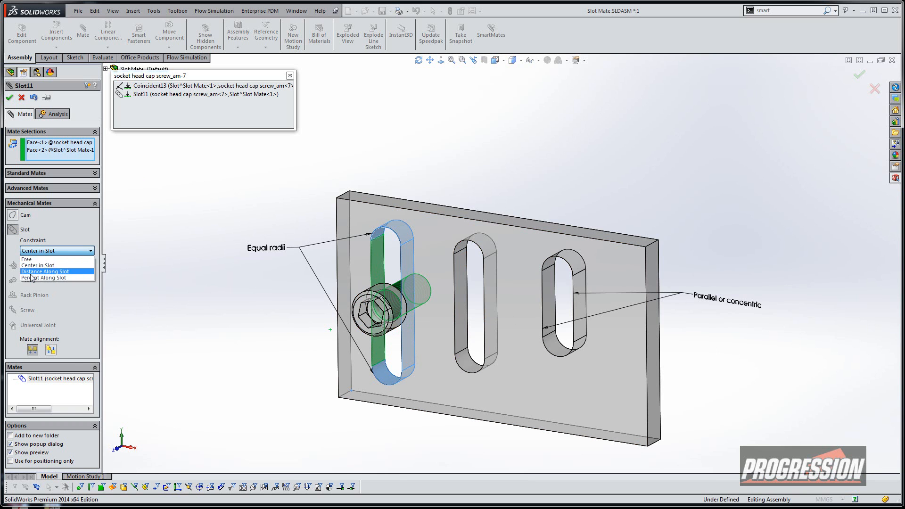
{"action": "left_click", "coordinate": [45, 271]}
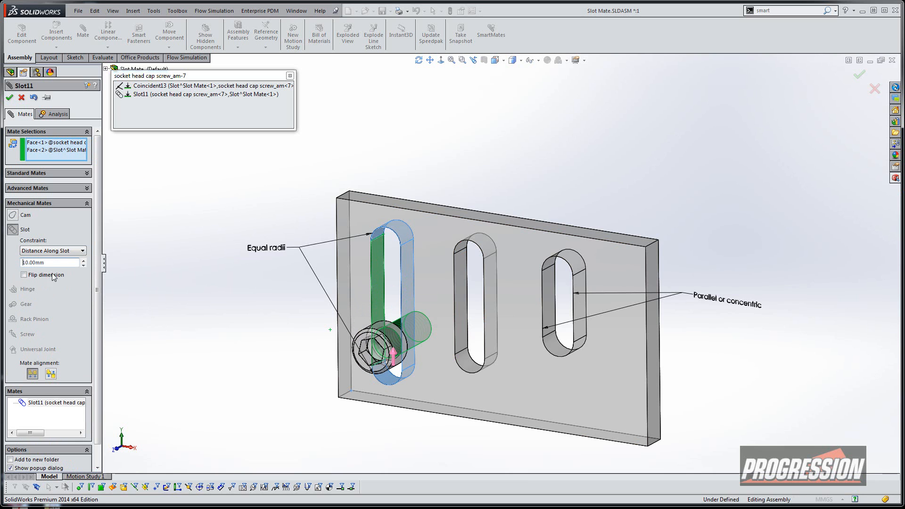
{"action": "left_click", "coordinate": [24, 275]}
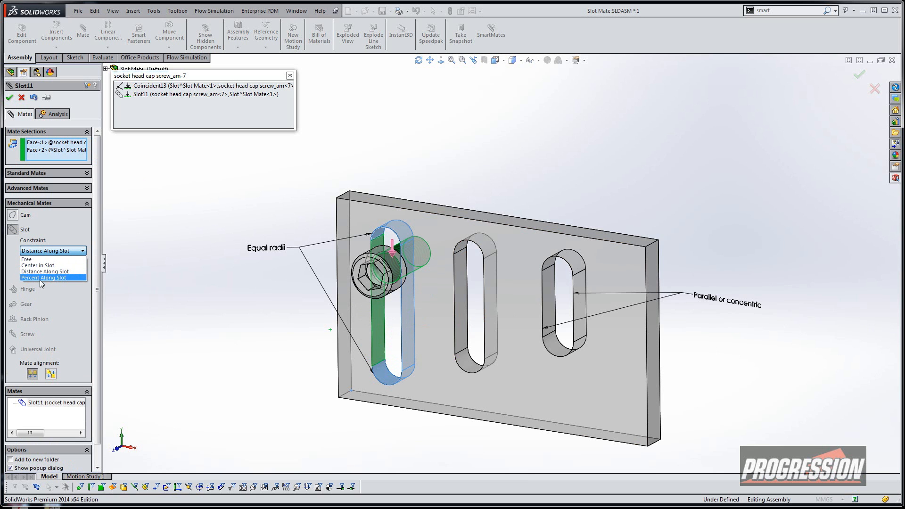
{"action": "left_click", "coordinate": [37, 265]}
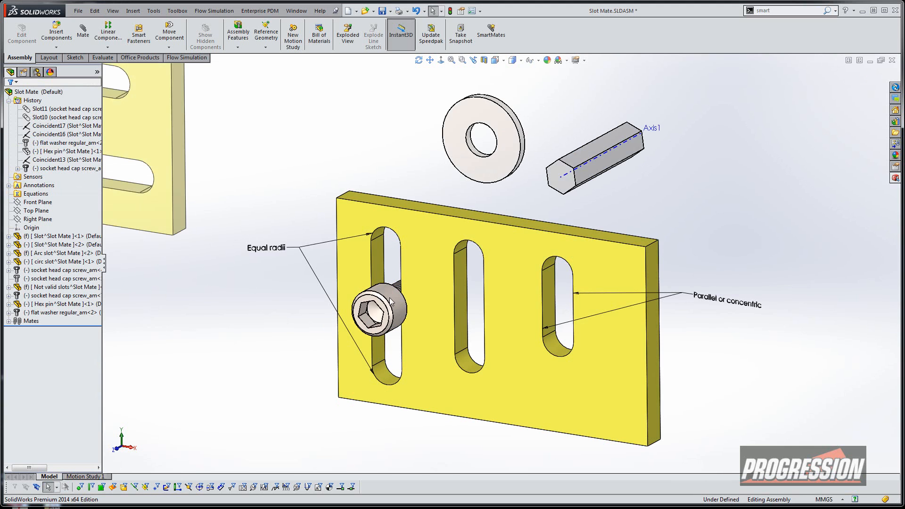
- Start a new mate from the Assembly toolbar's Mate command
{"action": "left_click", "coordinate": [375, 308]}
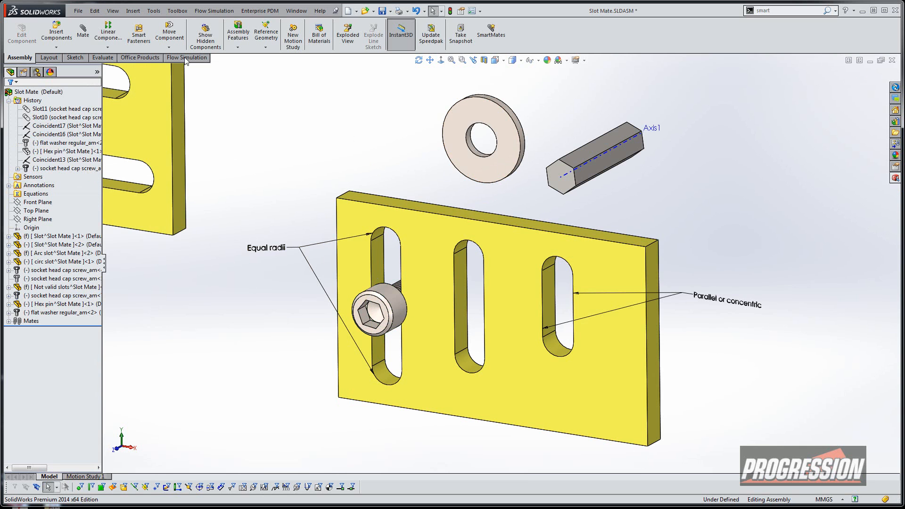
{"action": "left_click", "coordinate": [82, 30]}
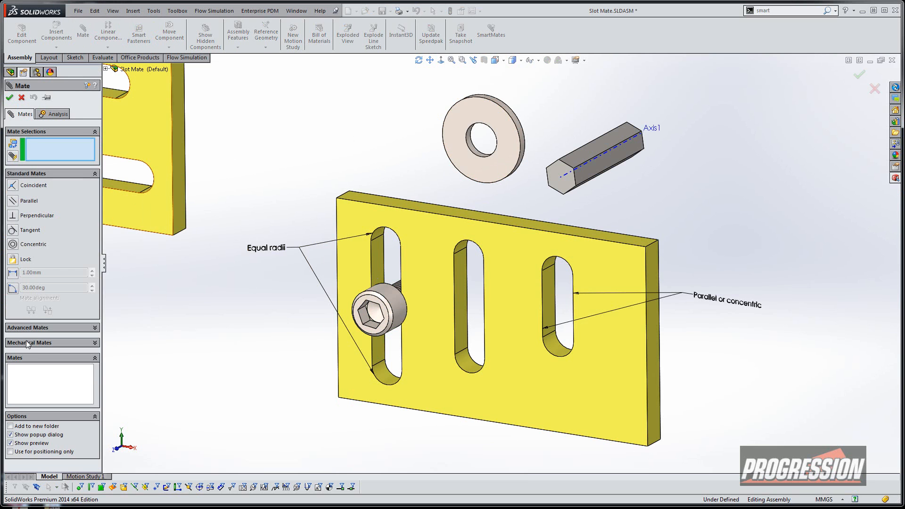
- Slot-mate the flat washer to the middle slot using Center in Slot
{"action": "left_click", "coordinate": [35, 342]}
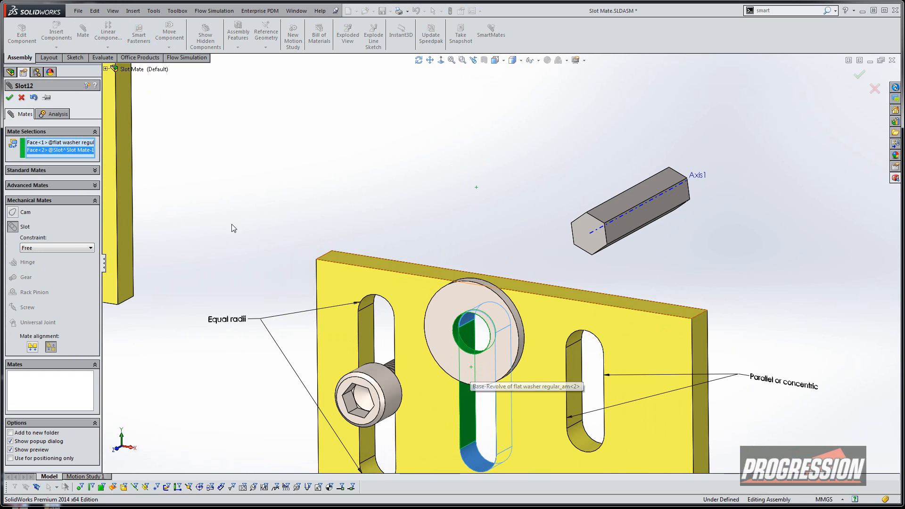
{"action": "left_click", "coordinate": [55, 247]}
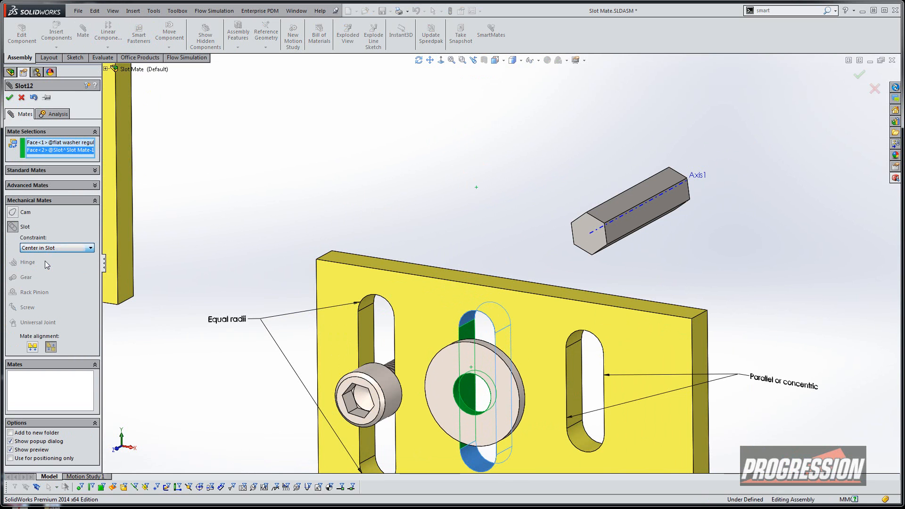
{"action": "left_click", "coordinate": [9, 97]}
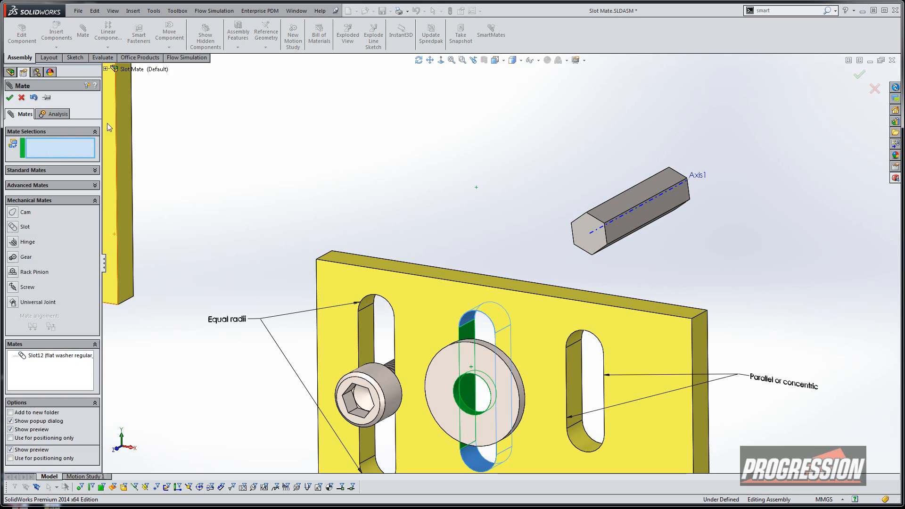
{"action": "left_click", "coordinate": [9, 97]}
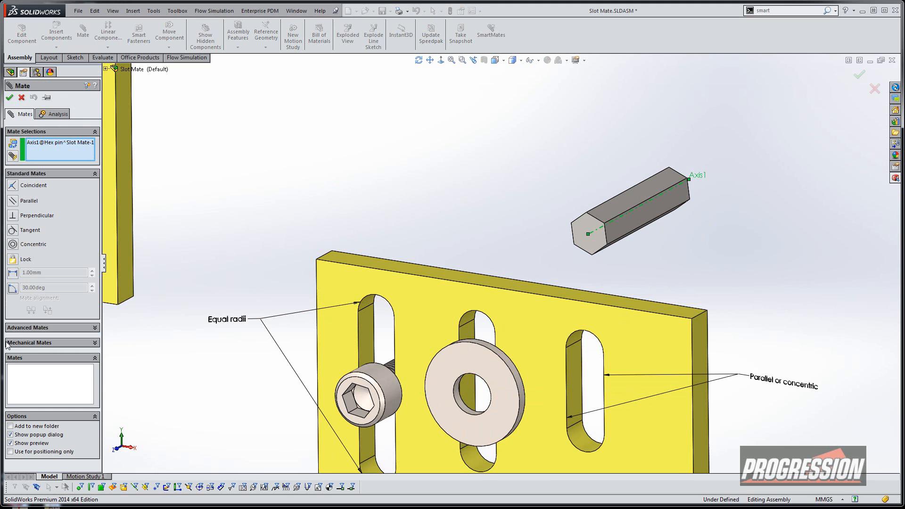
- Slot-mate the hex pin's Axis1 to the right slot and slide the pin along it
{"action": "left_click", "coordinate": [29, 342]}
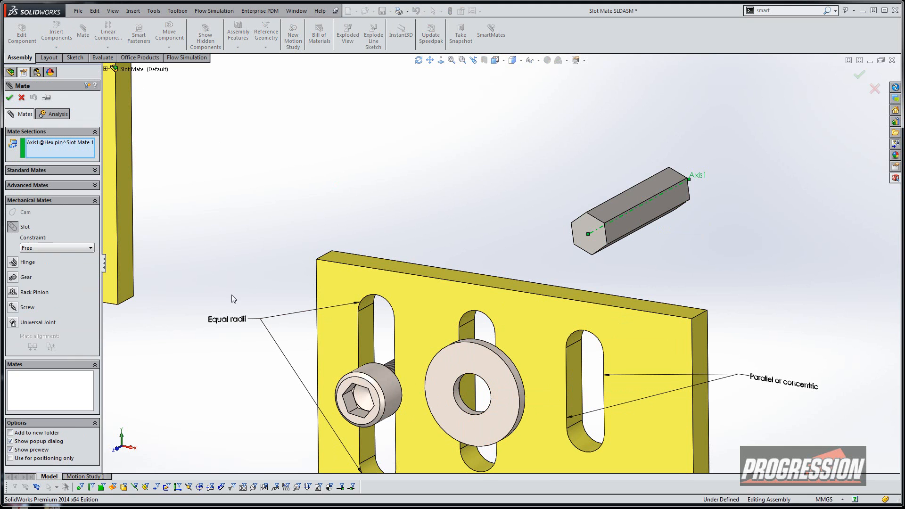
{"action": "left_click", "coordinate": [585, 372]}
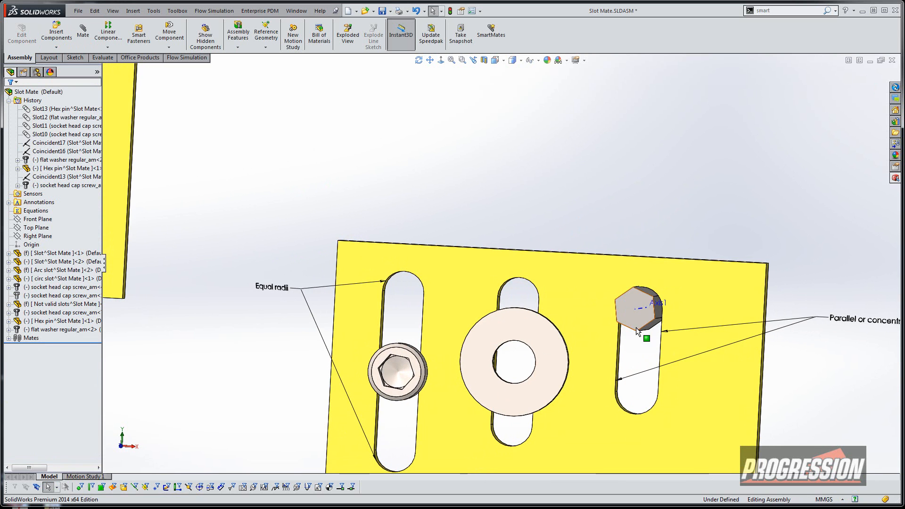
{"action": "left_click_drag", "start_coordinate": [636, 311], "coordinate": [632, 396]}
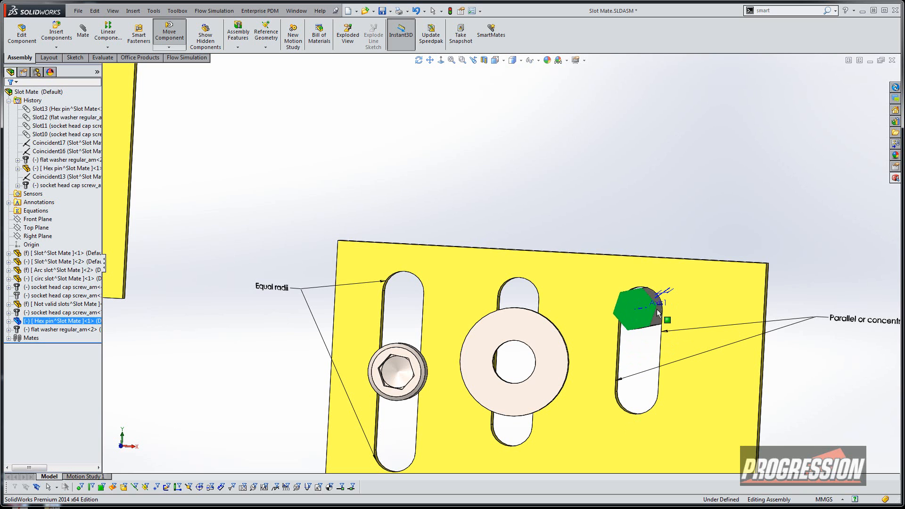
{"action": "left_click_drag", "start_coordinate": [640, 308], "coordinate": [632, 395]}
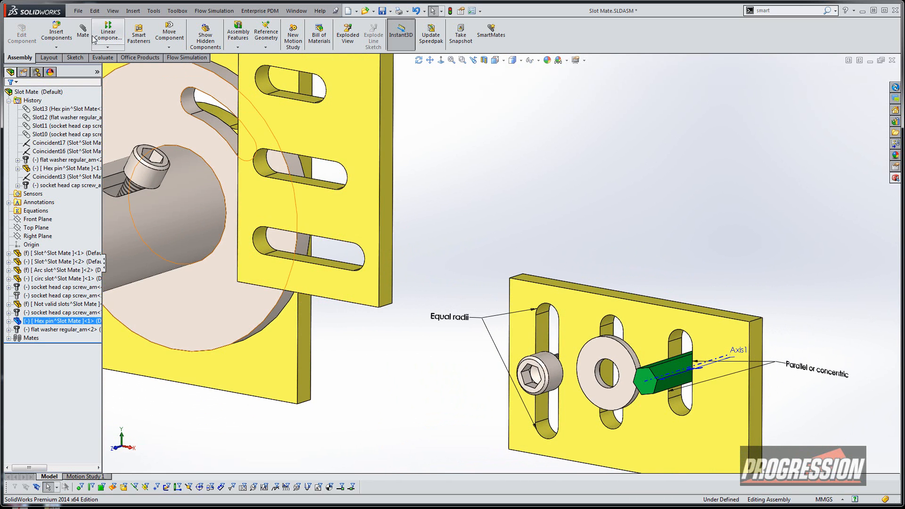
- Start a new mate with Mechanical Mates shown for the arc-slot pin
{"action": "left_click", "coordinate": [82, 30]}
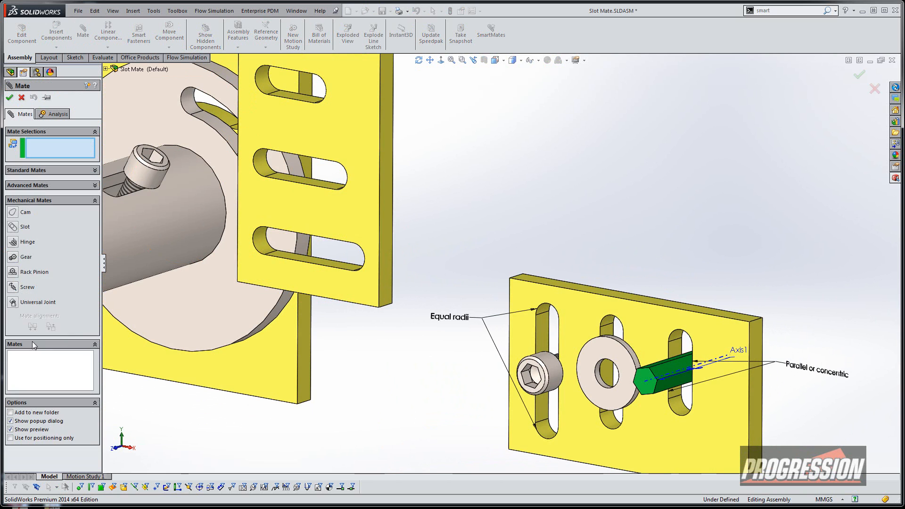
{"action": "left_click", "coordinate": [340, 273]}
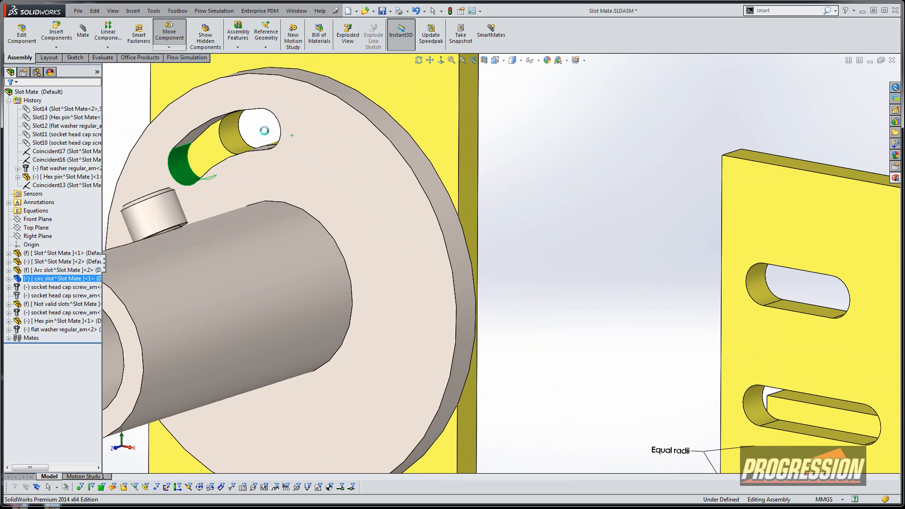
{"action": "mouse_move", "coordinate": [455, 283]}
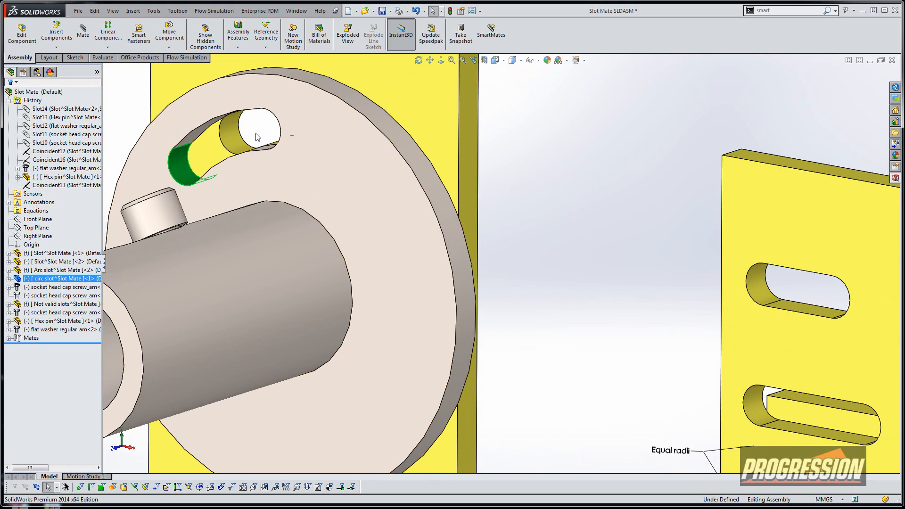
{"action": "left_click", "coordinate": [257, 136]}
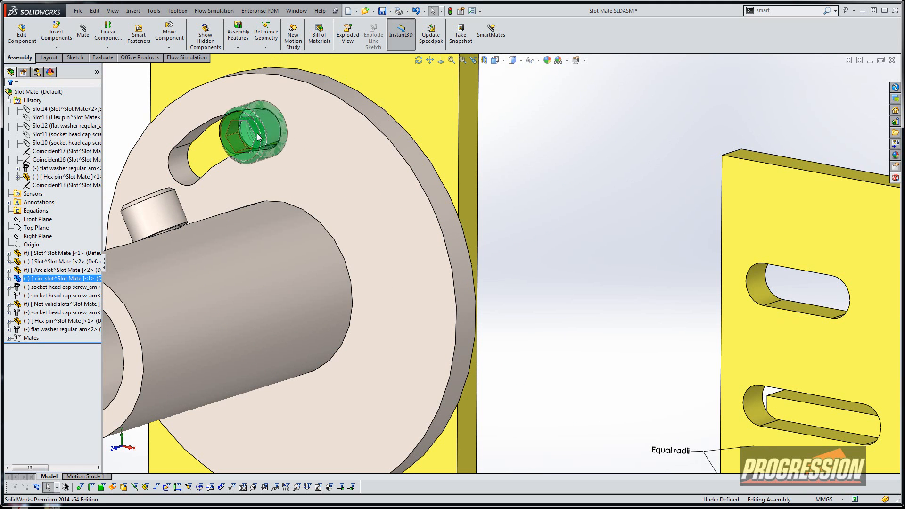